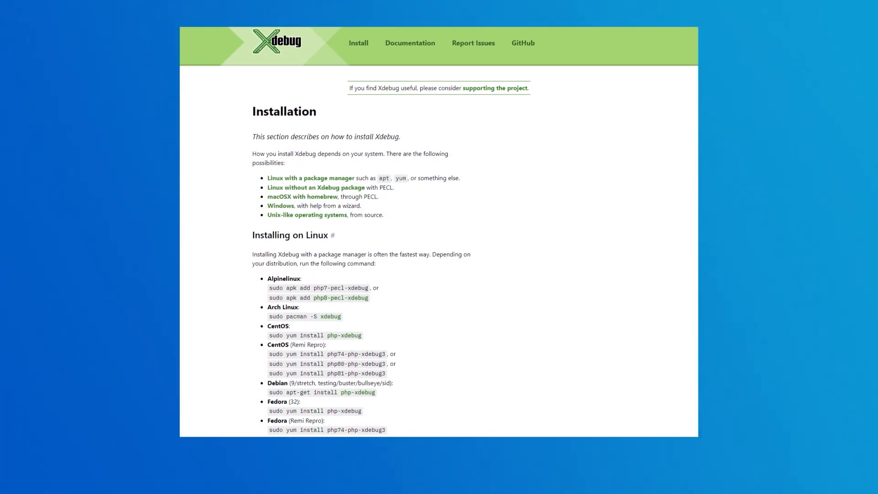
Step: Submit the pasted phpinfo() output to Xdebug's Installation Wizard with 'Analyse my phpinfo() output'
scroll("down", 3)
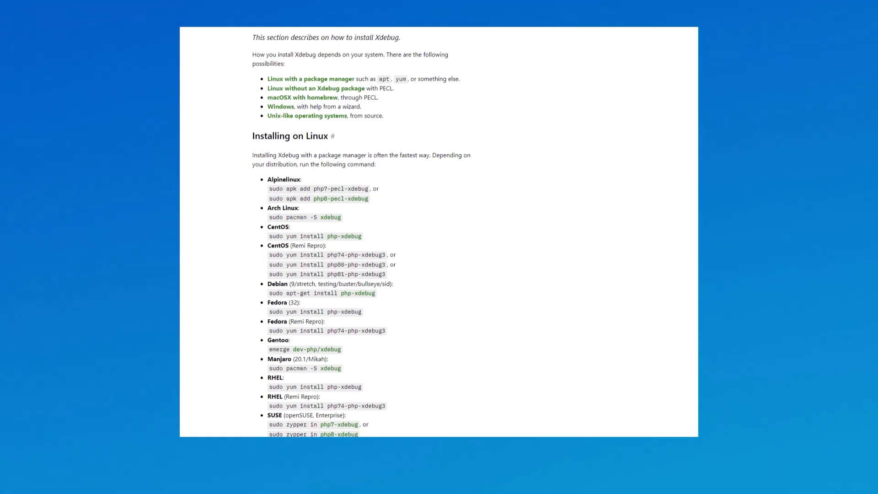
scroll("down", 3)
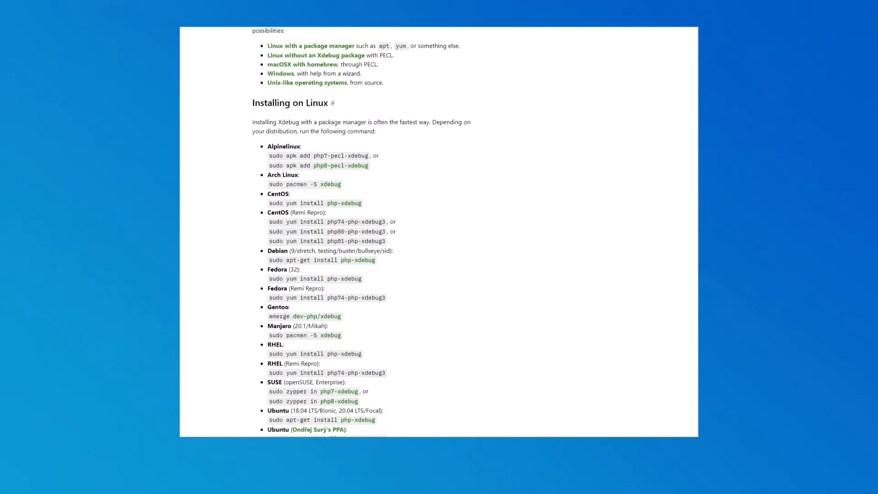
scroll("down", 3)
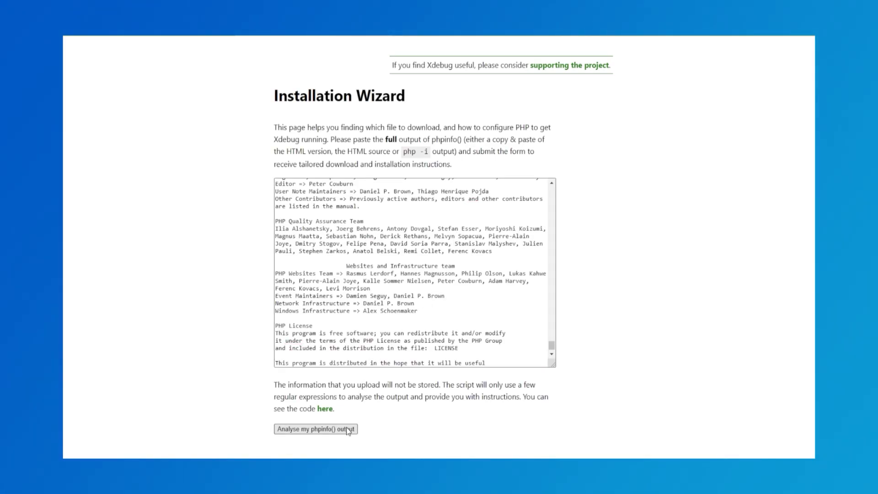
left_click(316, 428)
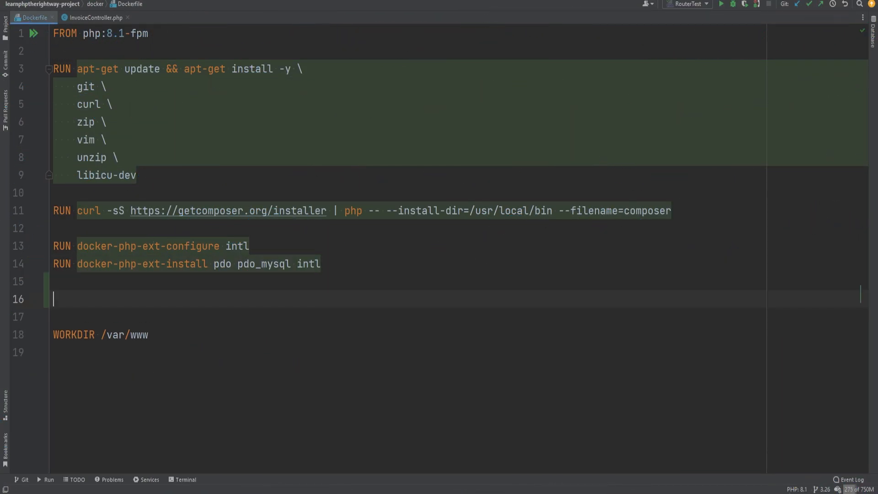
Step: Add 'RUN pecl install xdebug && docker-php-ext-enable xdebug' to the Dockerfile, and var_dump($invoices) to InvoiceController
type("RUN pecl install xdebug \\")
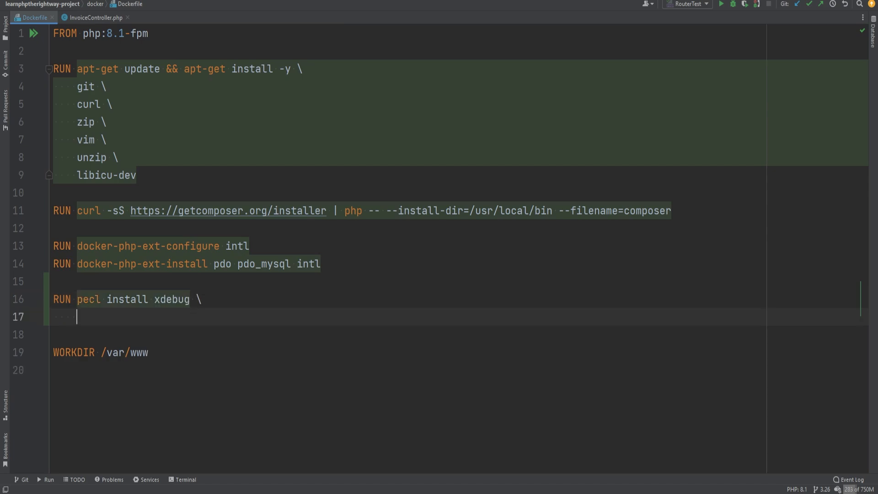
type("&& docker-php-")
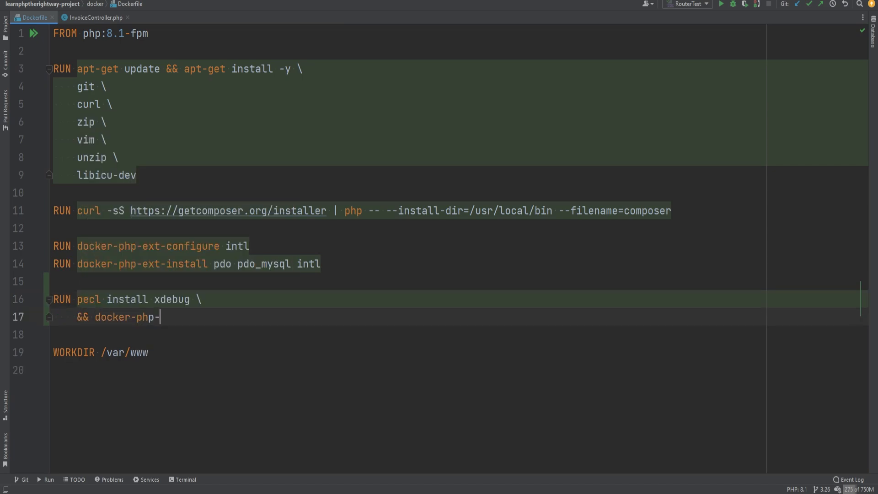
type("ext-enable xdebug")
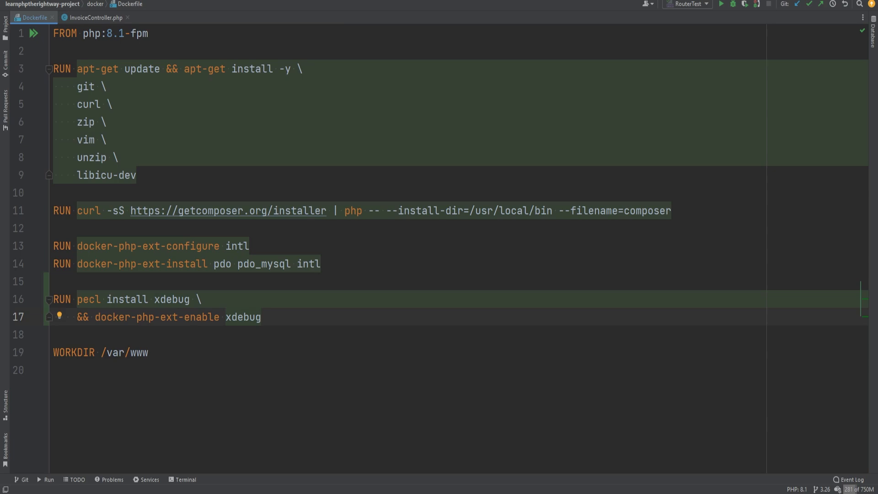
left_click(93, 17)
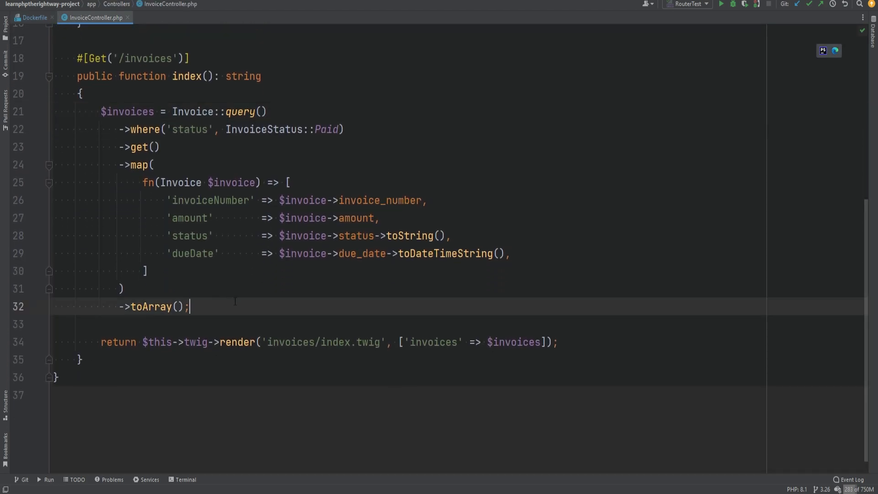
type("var_dump($")
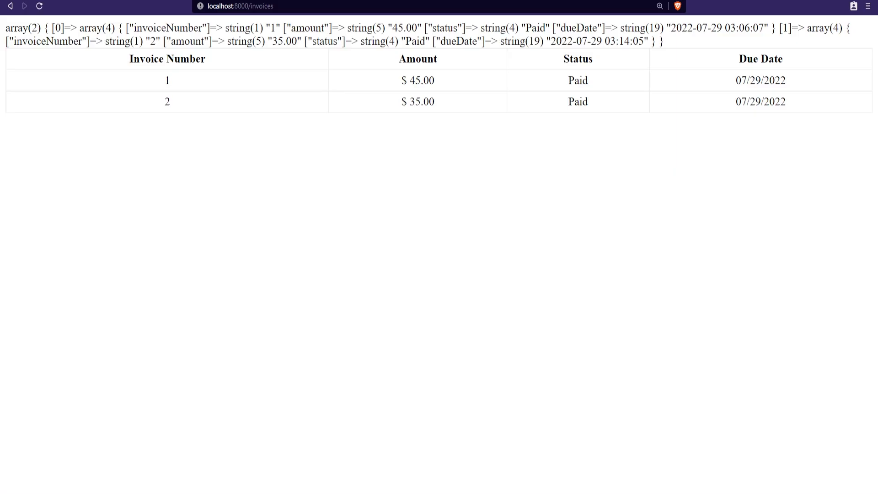
Step: Add throw new \RuntimeException('Test') to HomeController::index
left_click_drag(5, 28, 663, 41)
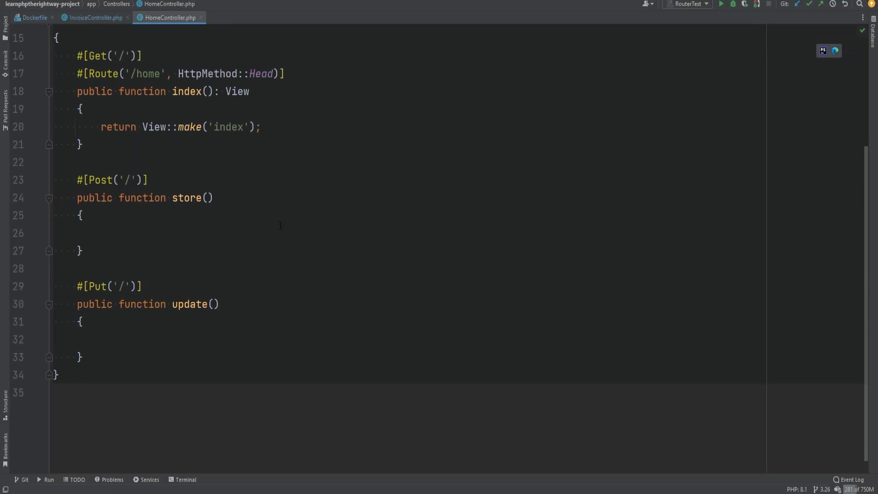
type("throw new \\Ru")
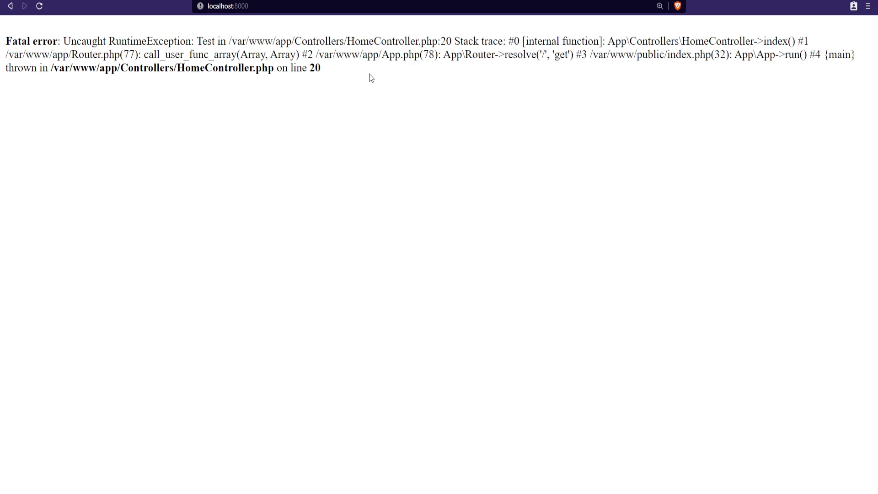
mouse_move(391, 90)
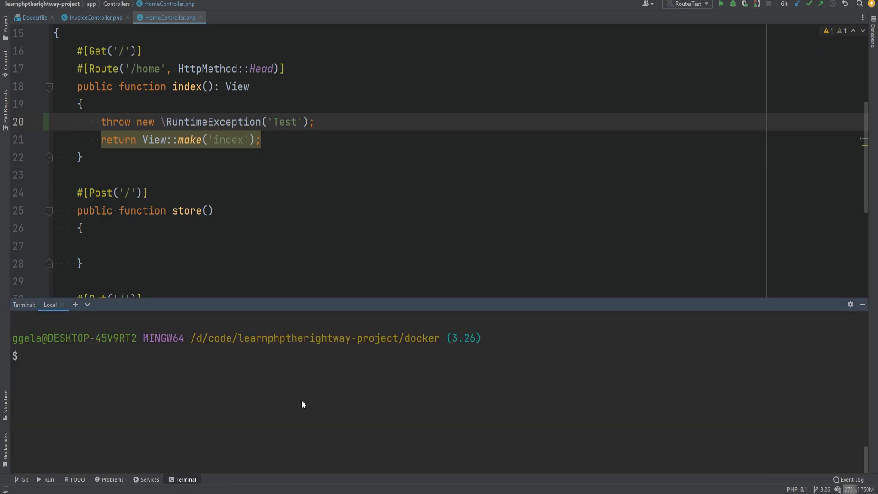
Step: Run docker-compose up -d --build and confirm the invoices page reports Xdebug 3.1.5
type("docker-compose up -d --build")
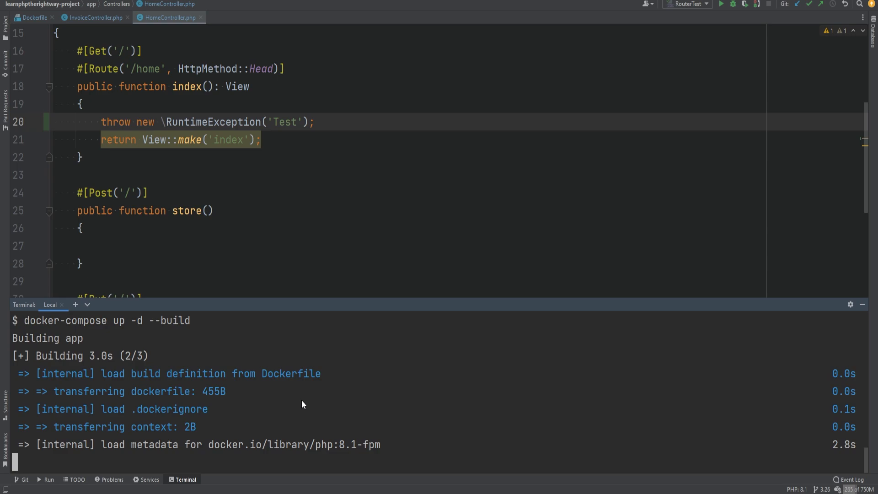
left_click(186, 479)
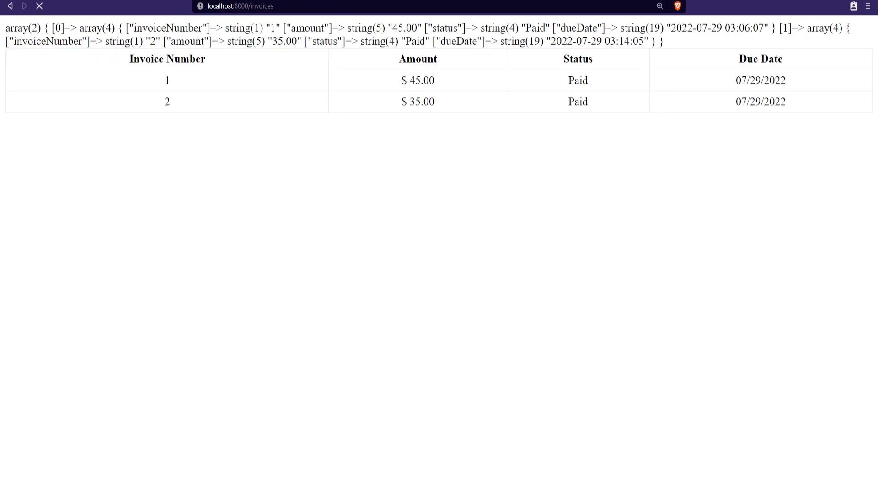
left_click(38, 6)
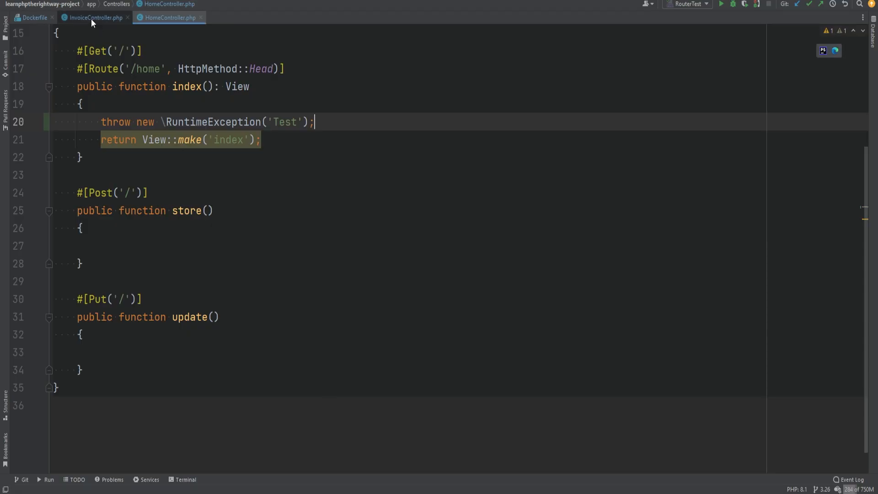
left_click(94, 18)
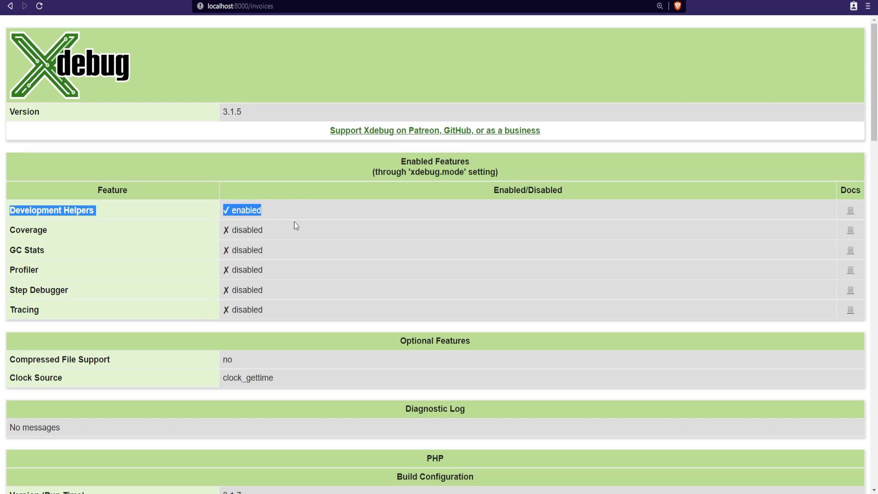
mouse_move(286, 310)
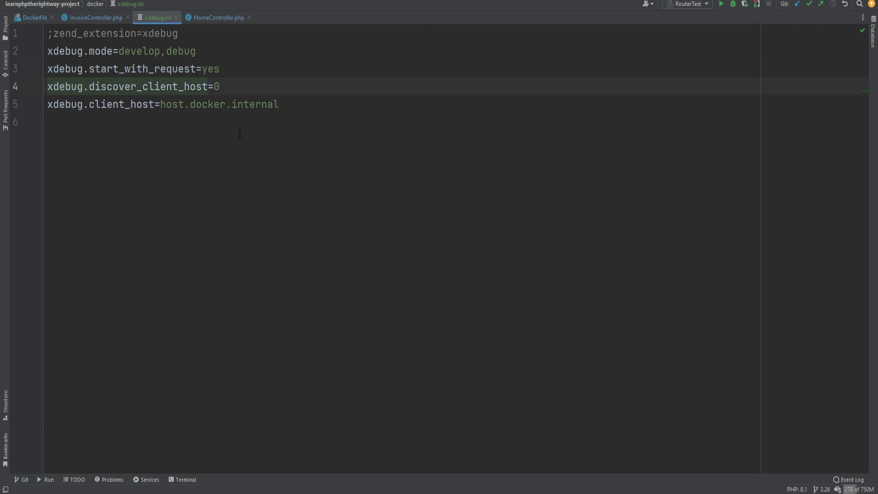
Step: Finish xdebug.ini (mode develop,debug, start_with_request yes, client_host host.docker.internal) and return to the Dockerfile
left_click(51, 86)
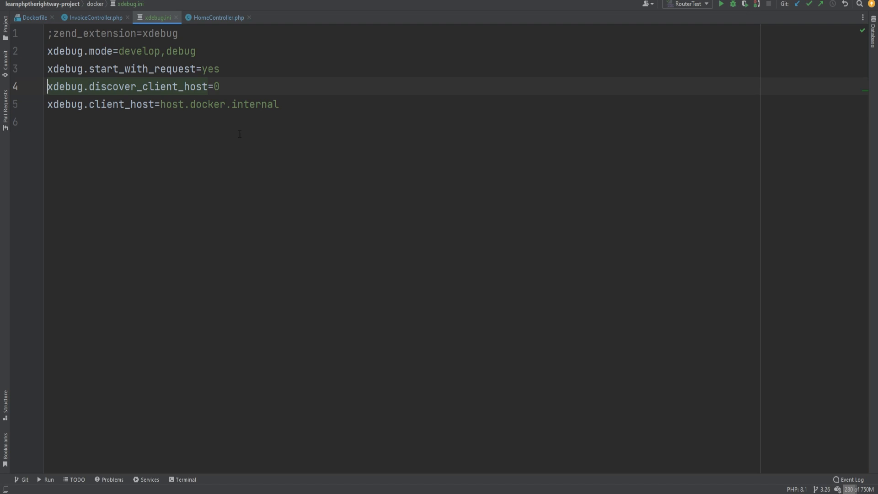
left_click(32, 18)
type("COPY ")
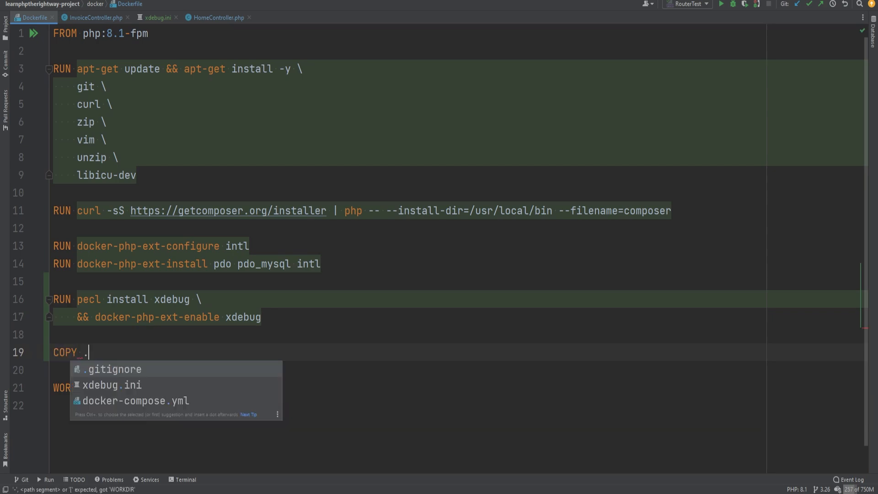
Step: Add COPY ./xdebug.ini "${PHP_INI_DIR}/conf.d" to the Dockerfile above WORKDIR
type("./xdebug.ini \"${PHP_IN}\"")
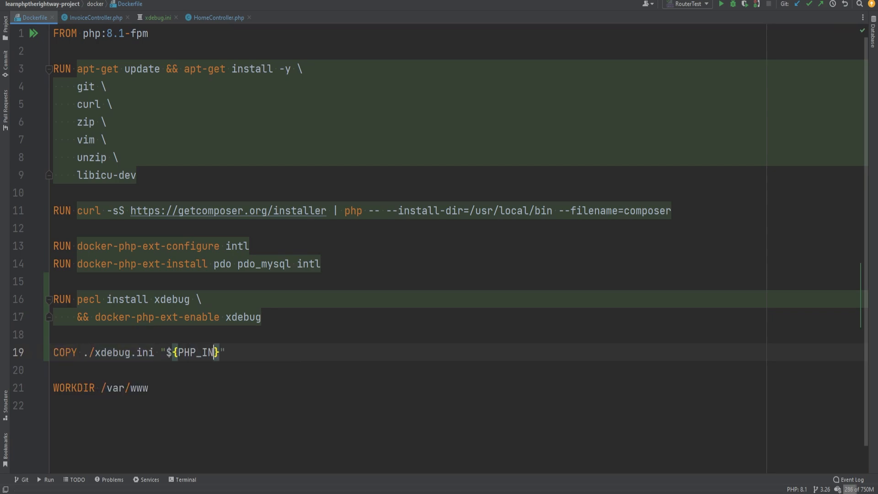
type("I_DIR}/conf.d")
type("docke")
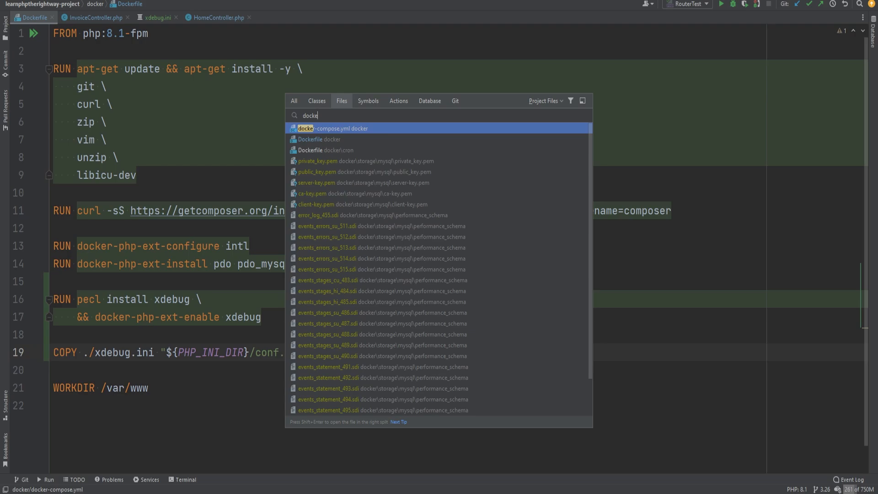
Step: Add extra_hosts host.docker.internal:host-gateway under working_dir in docker-compose.yml, then select it for removal
left_click(334, 128)
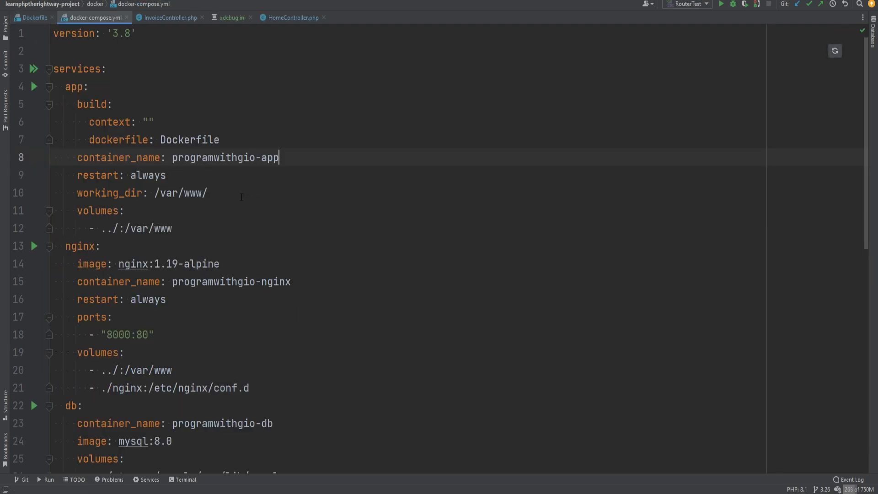
key("Enter")
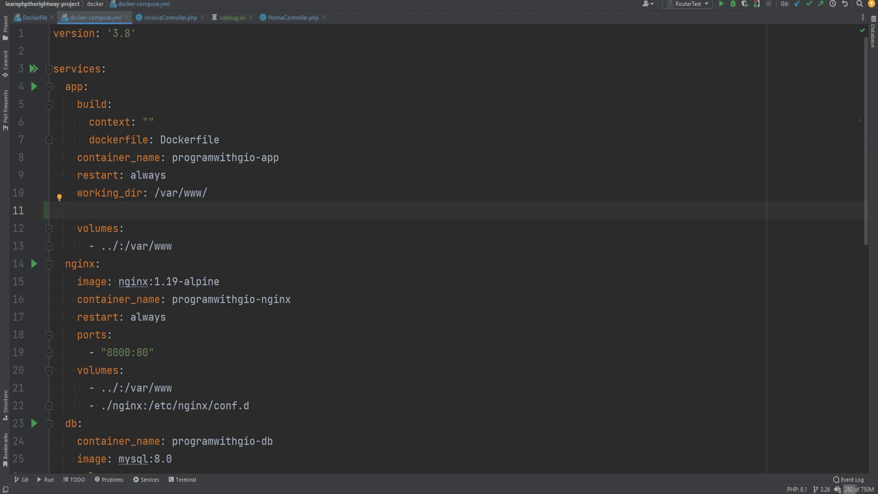
type("extra_hosts:")
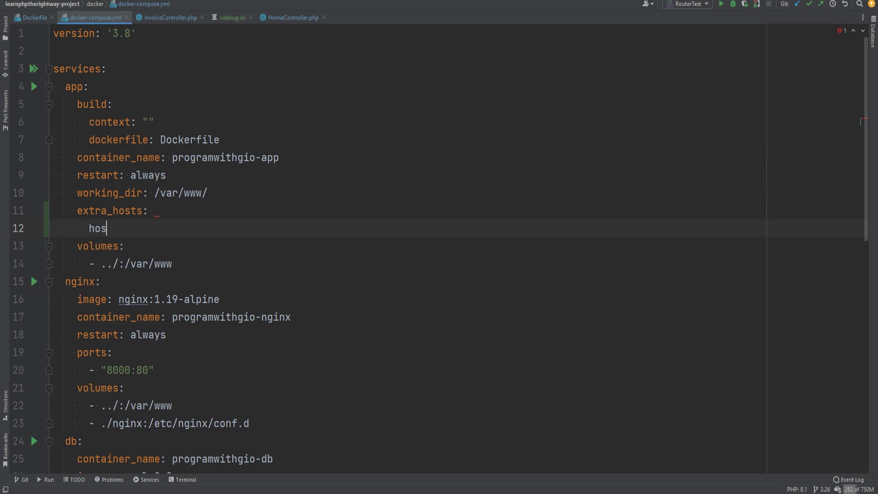
type("t.docker.intr")
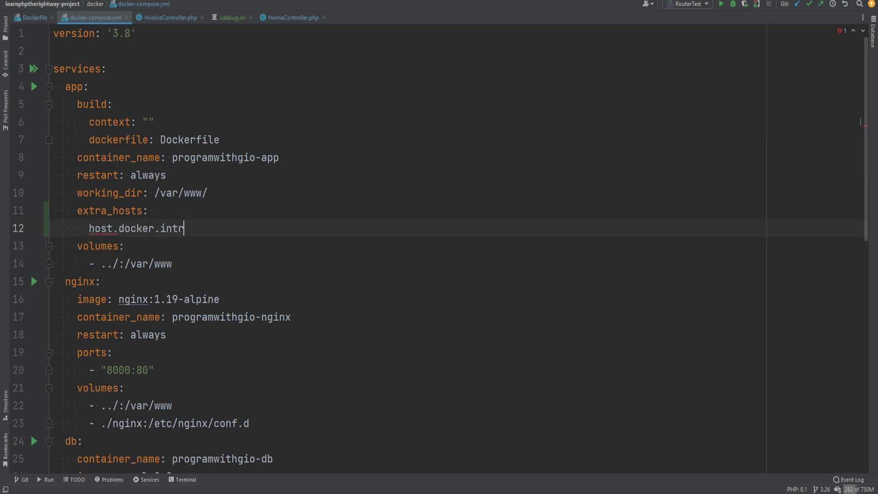
type("ernal:host")
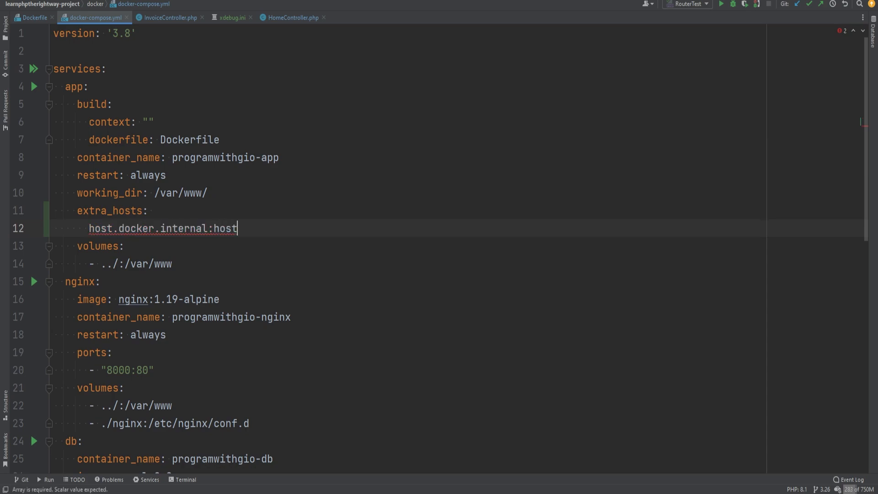
type("-gateway")
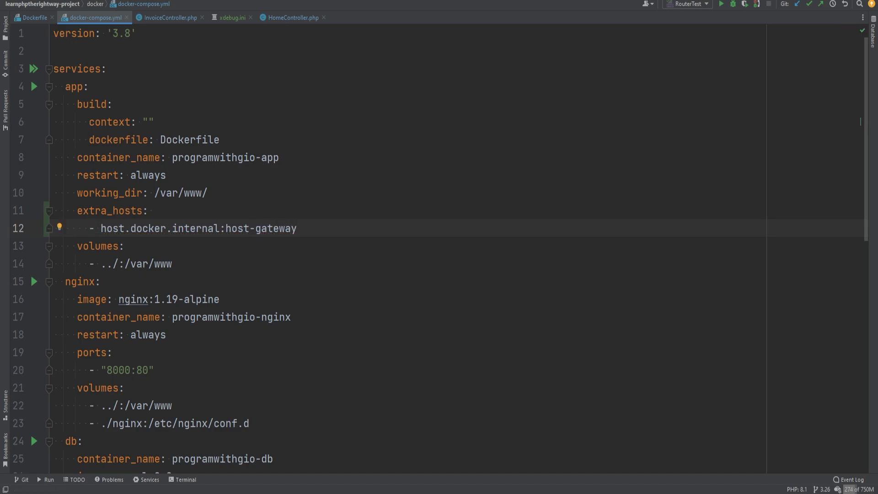
left_click_drag(210, 192, 297, 227)
type("nginx")
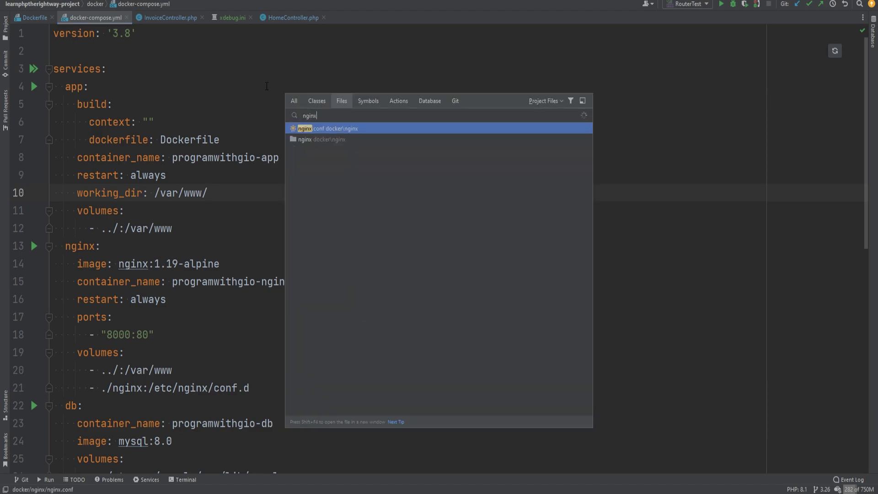
Step: Open nginx.conf, close docker-compose.yml, and run docker-compose up -d --build
left_click(336, 128)
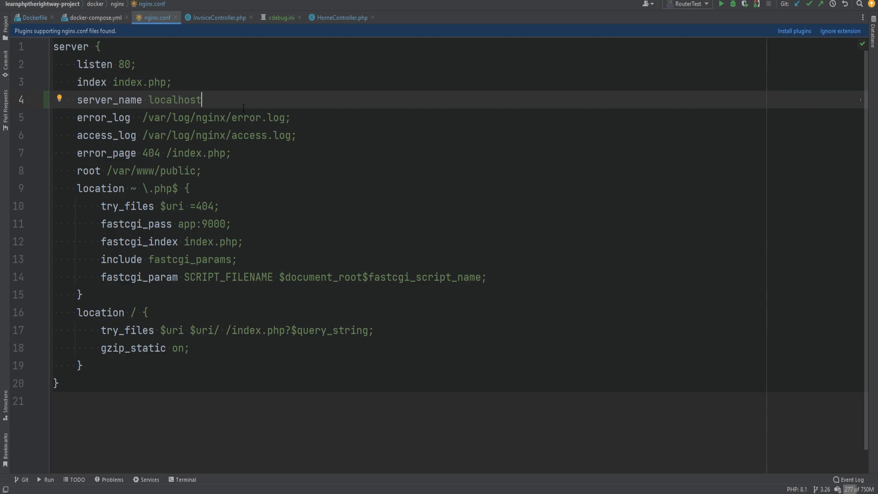
left_click(95, 17)
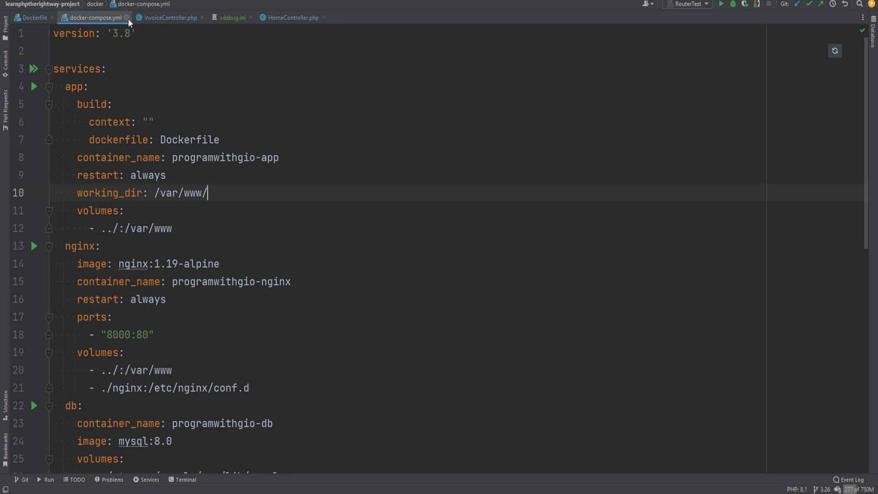
left_click(34, 17)
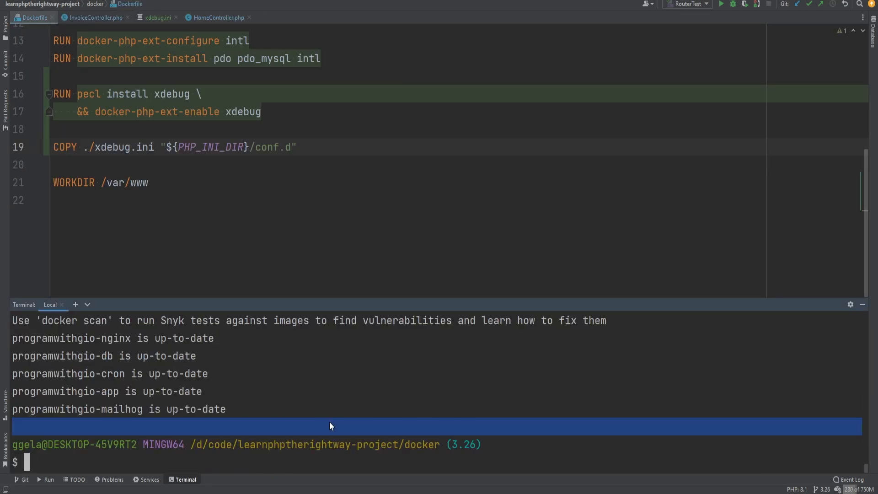
type("docker-compose up -d --build")
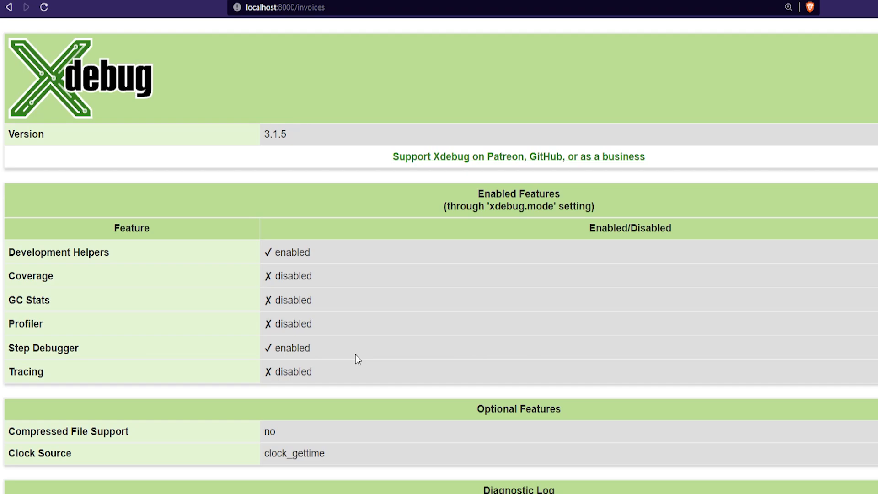
Step: Highlight the Step Debugger 'enabled' value in the Xdebug 3.1.5 info table
double_click(287, 348)
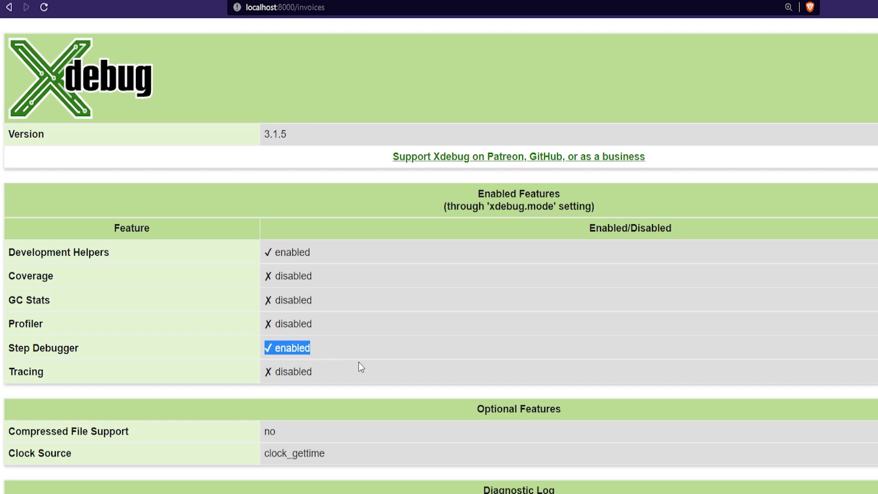
mouse_move(363, 369)
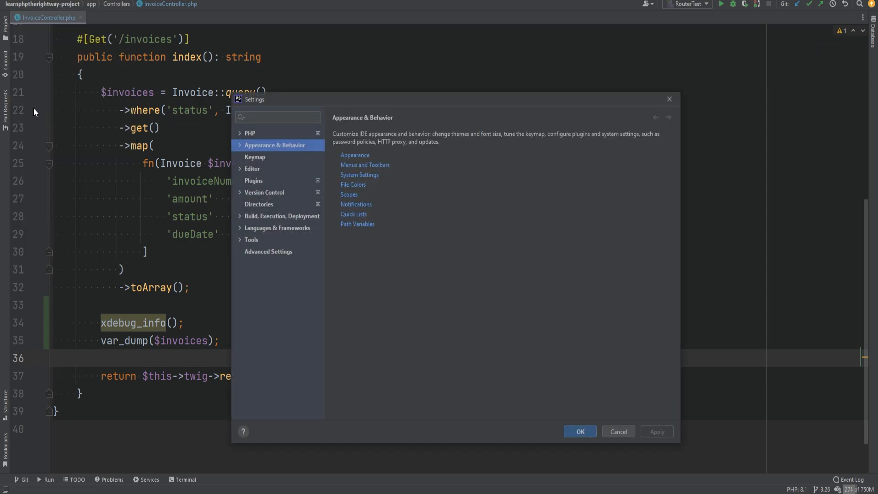
Step: In PHP > Debug settings, enable 'Break at first line in PHP scripts' and start listening
left_click(239, 133)
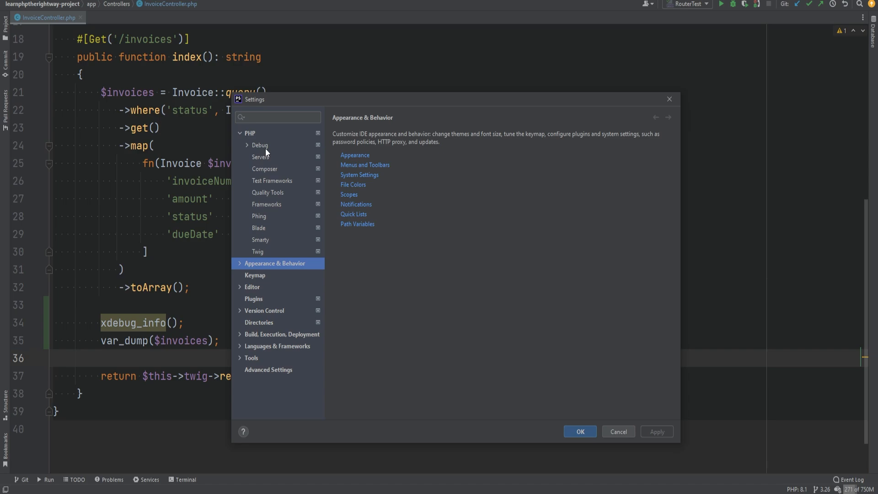
left_click(260, 145)
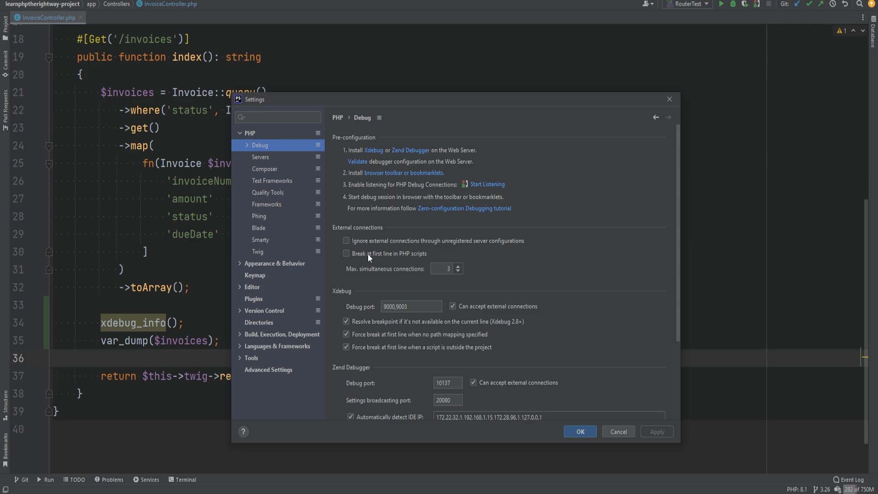
mouse_move(414, 265)
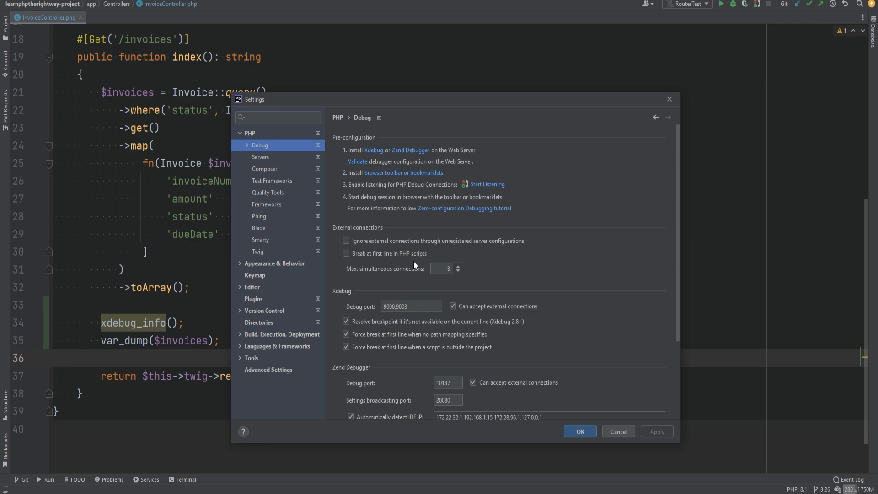
left_click(346, 253)
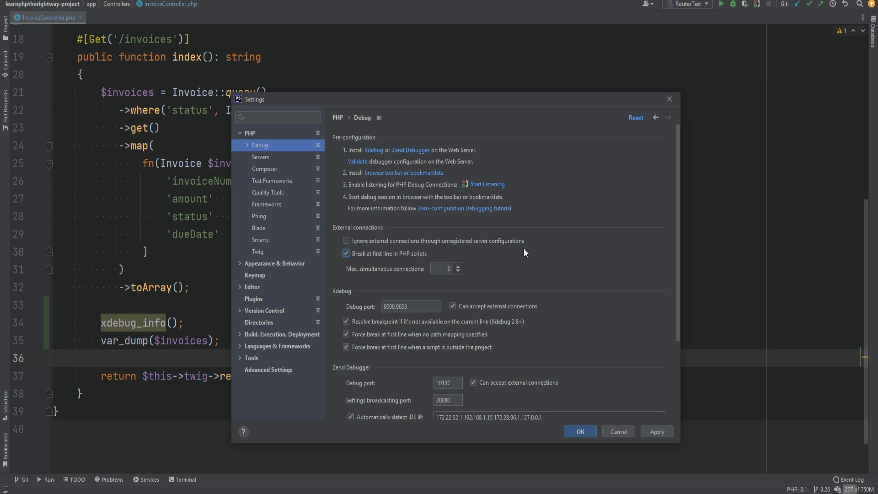
mouse_move(545, 251)
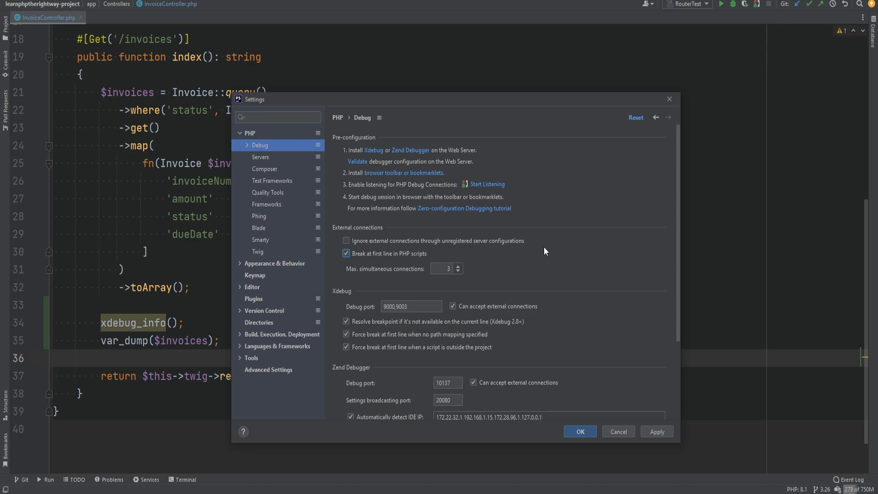
left_click(484, 184)
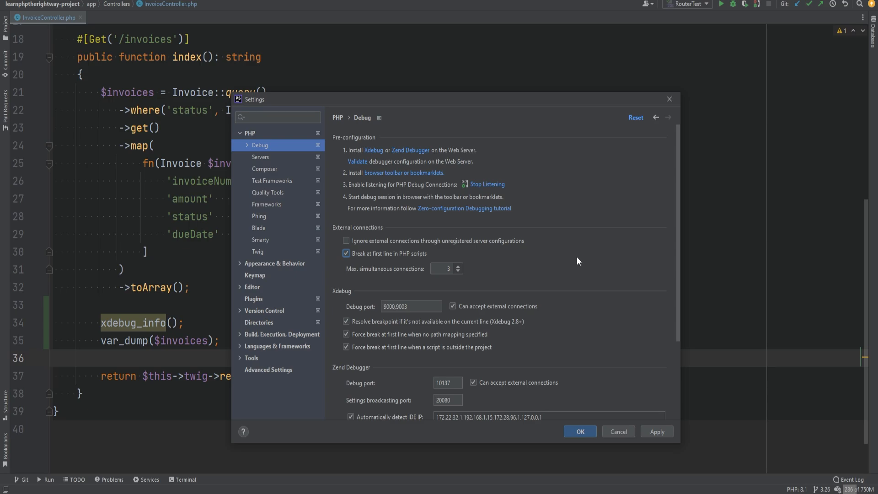
left_click(412, 307)
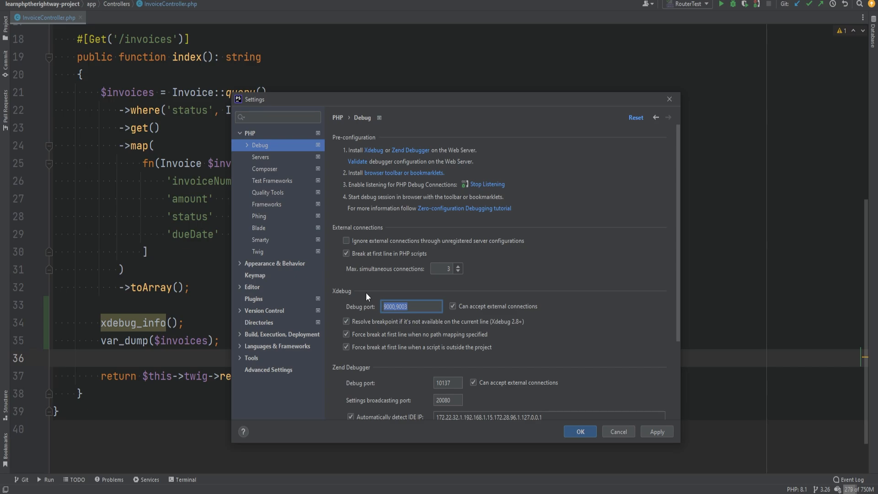
left_click(410, 307)
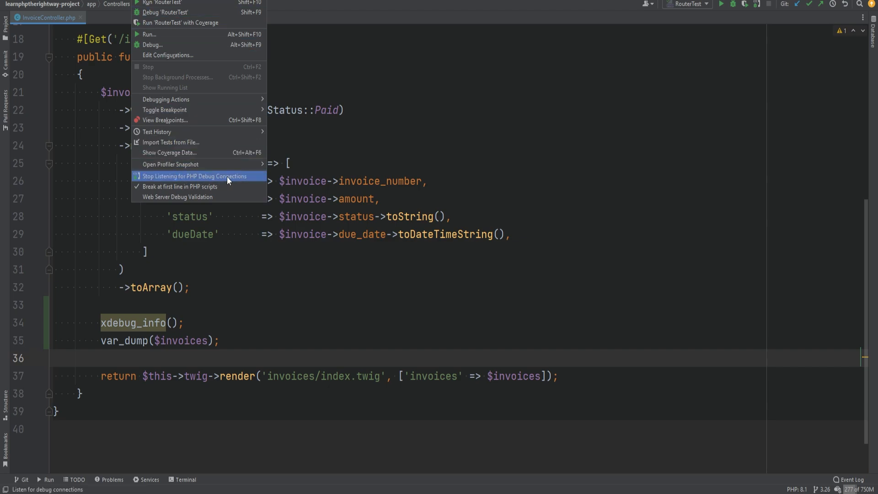
mouse_move(180, 187)
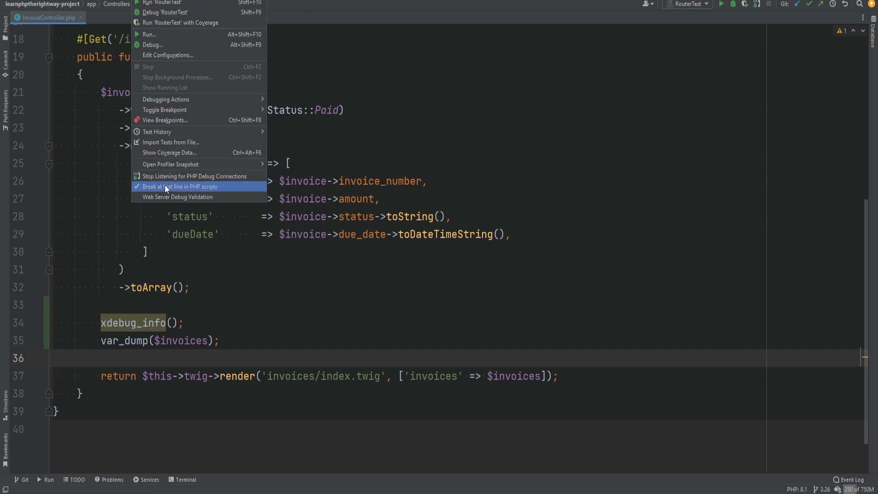
mouse_move(202, 193)
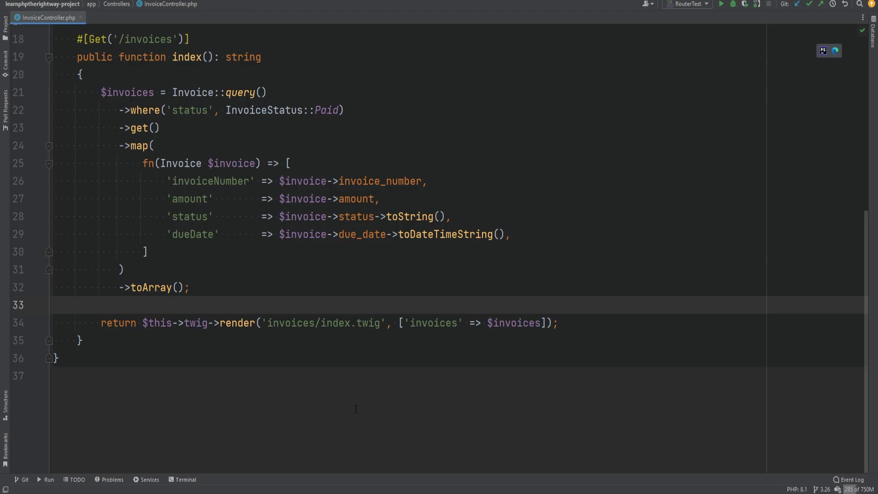
Step: Reload localhost:8000/invoices and accept the Xdebug connection for public\index.php
left_click(722, 4)
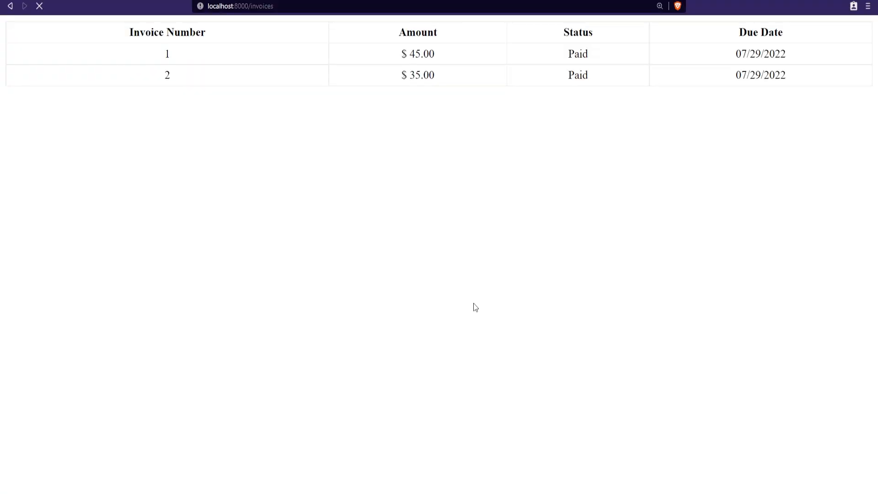
mouse_move(376, 488)
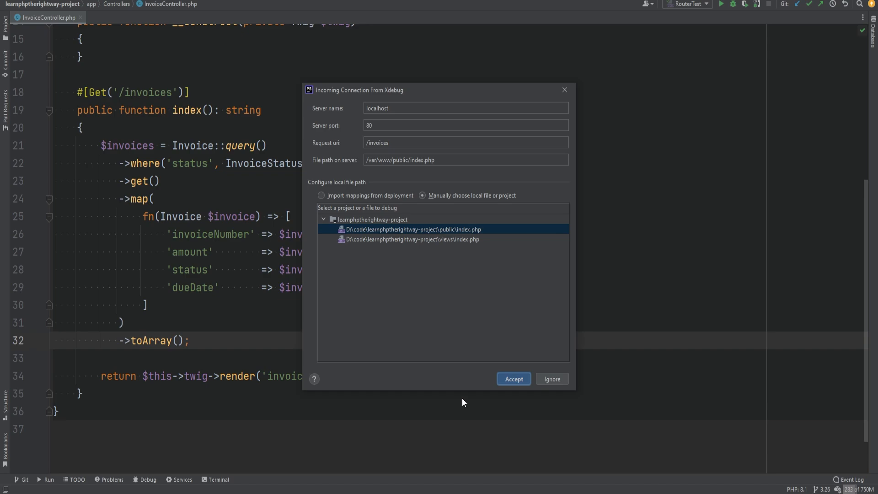
mouse_move(558, 358)
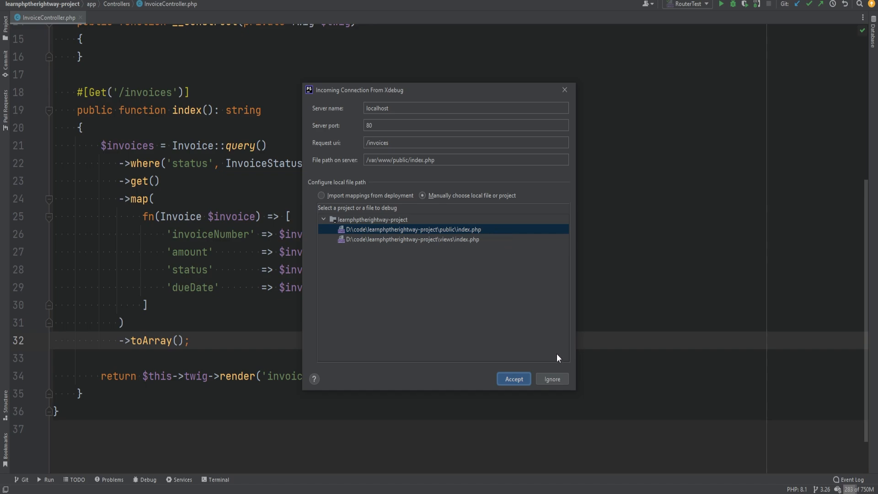
left_click(513, 379)
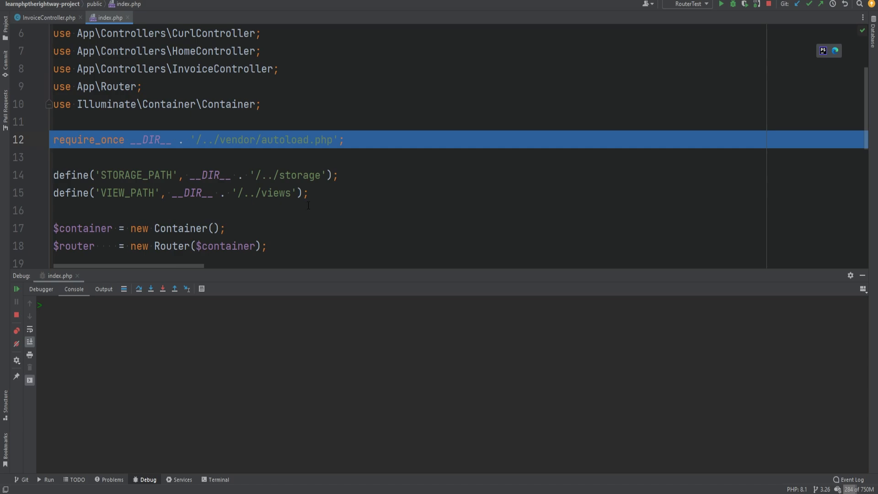
Step: Step over index.php past autoload, STORAGE_PATH and router creation to the line 28 App boot call
left_click(41, 289)
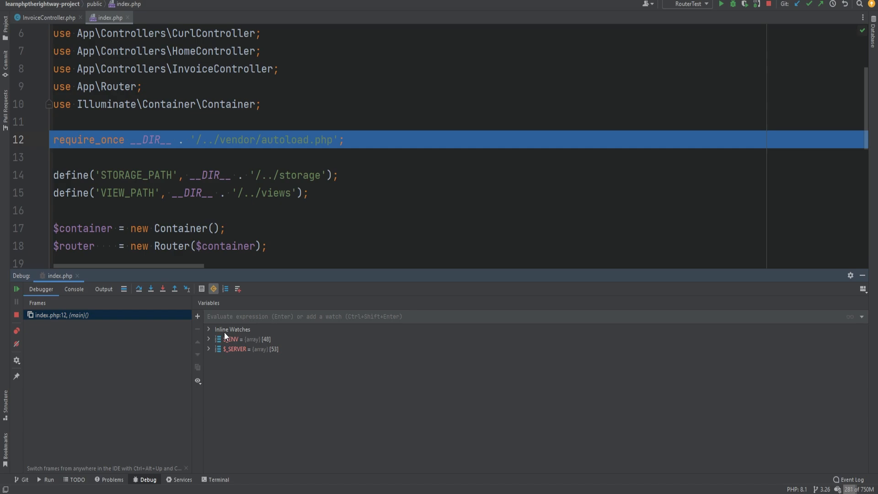
mouse_move(206, 340)
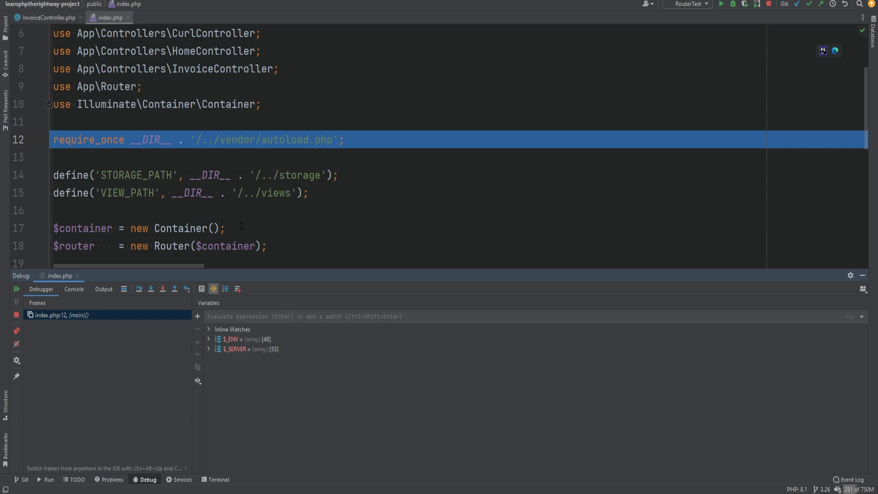
mouse_move(140, 288)
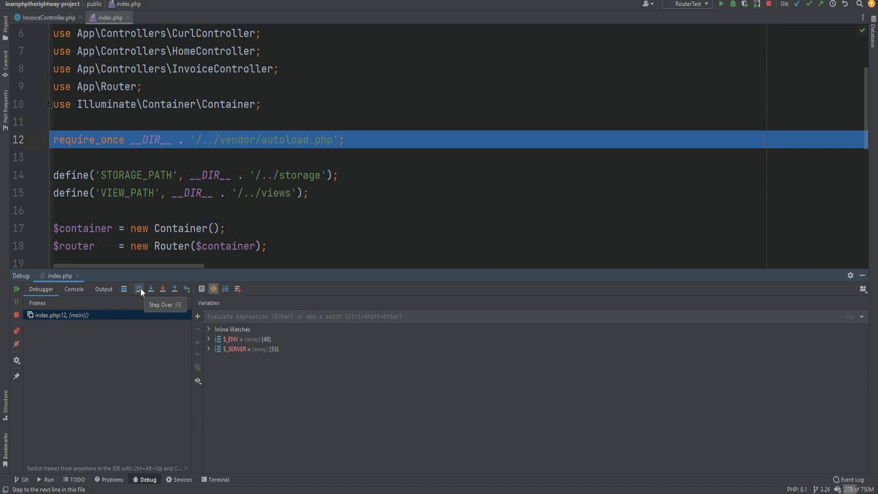
left_click(139, 289)
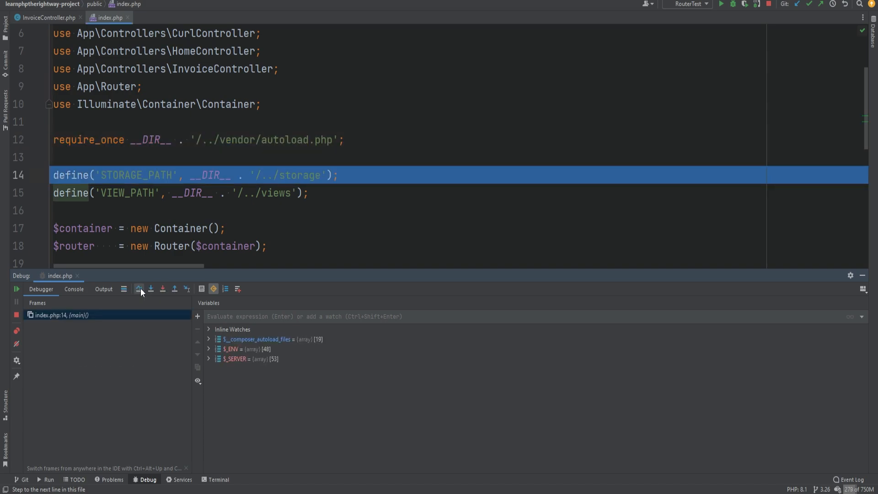
left_click(138, 289)
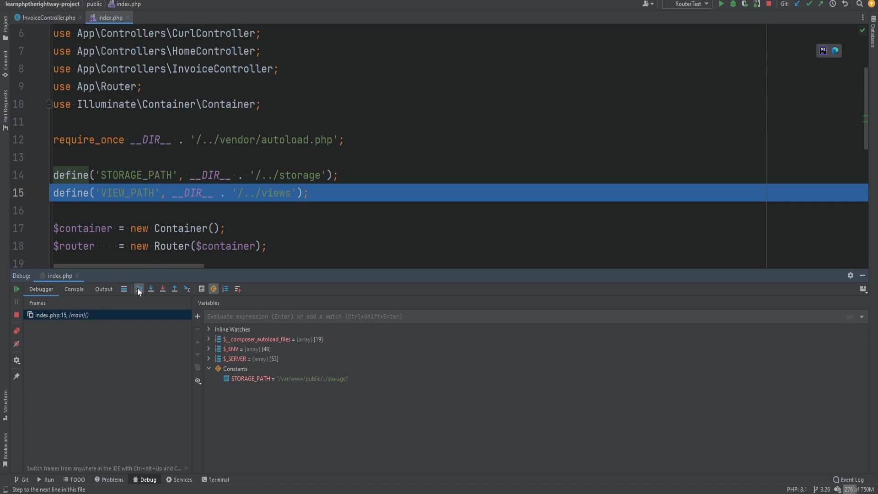
left_click(139, 289)
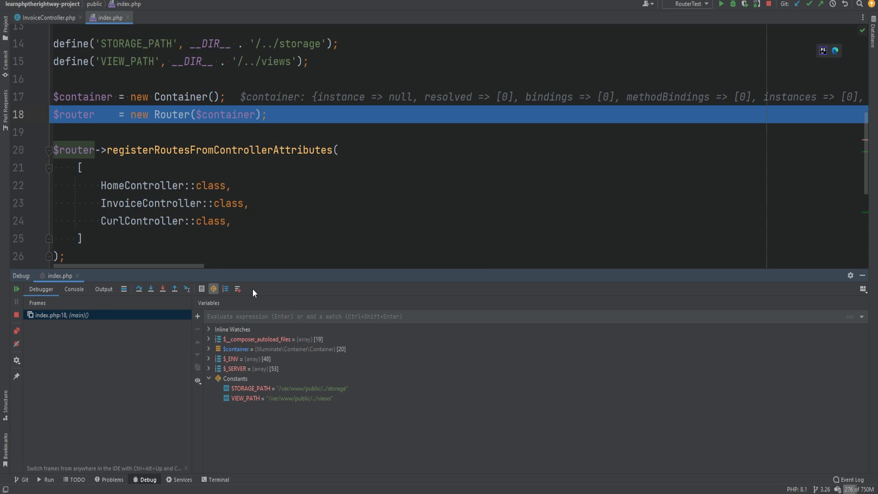
mouse_move(238, 356)
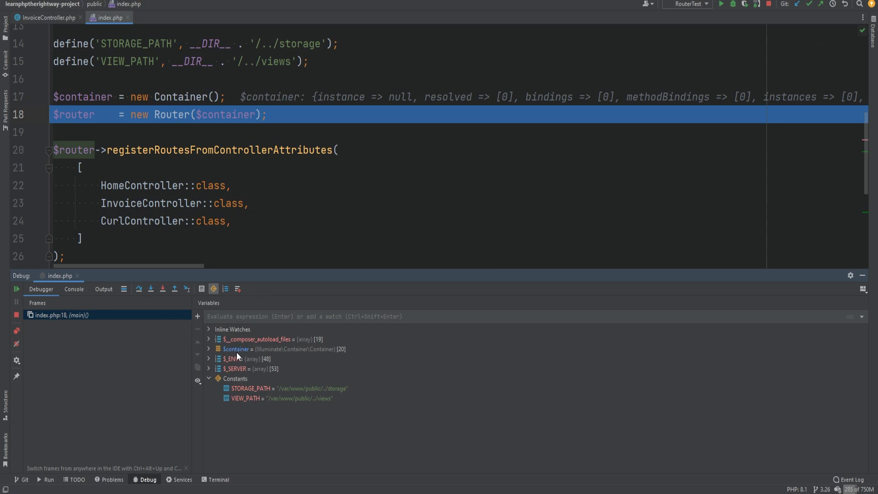
left_click(209, 349)
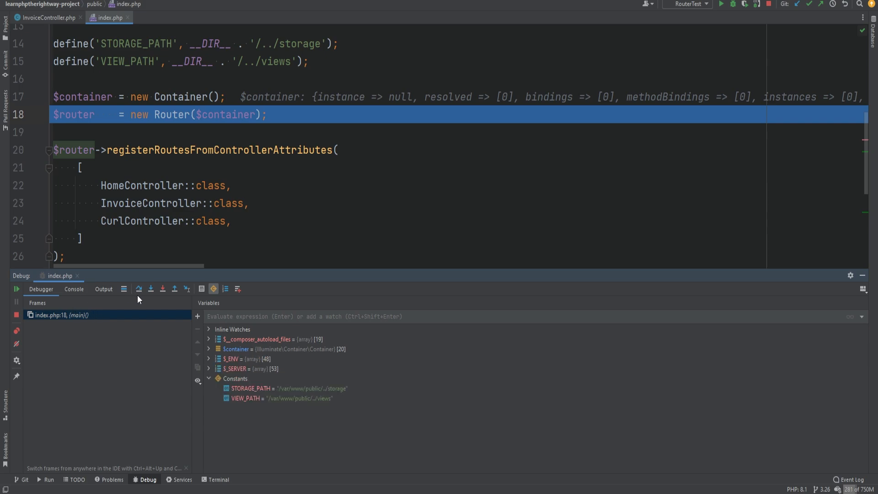
left_click(139, 289)
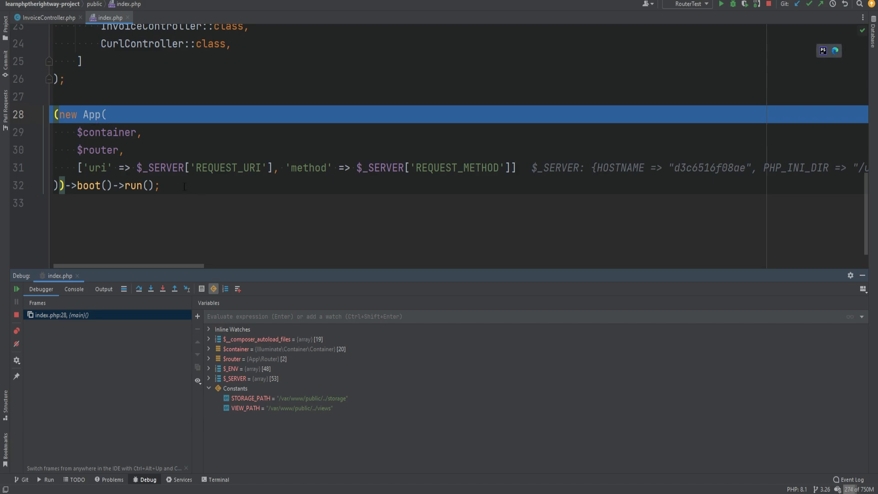
left_click(150, 289)
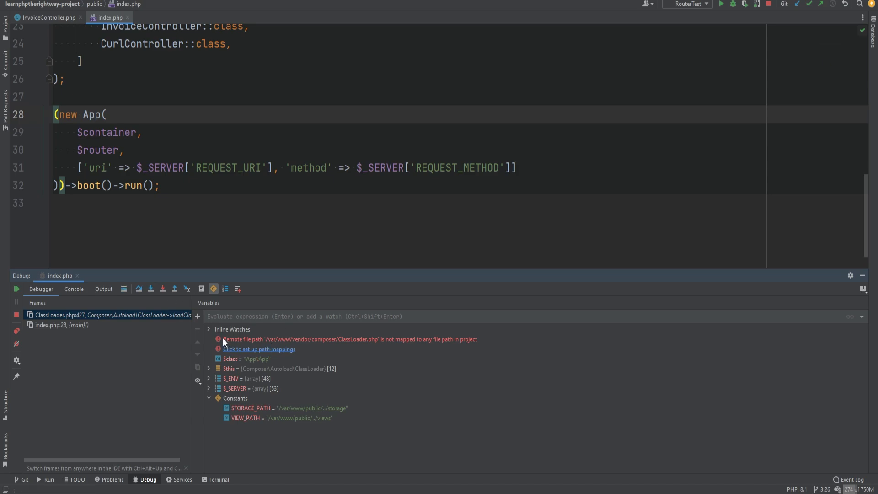
left_click(351, 339)
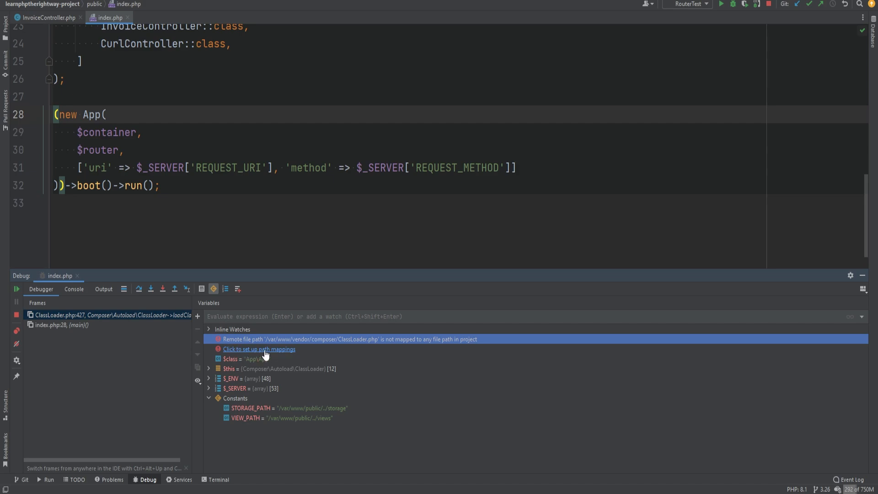
left_click(259, 349)
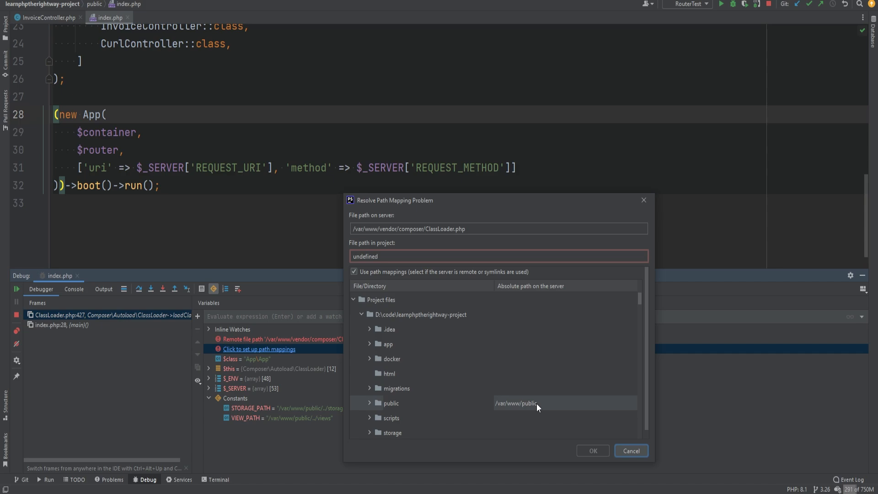
left_click(390, 402)
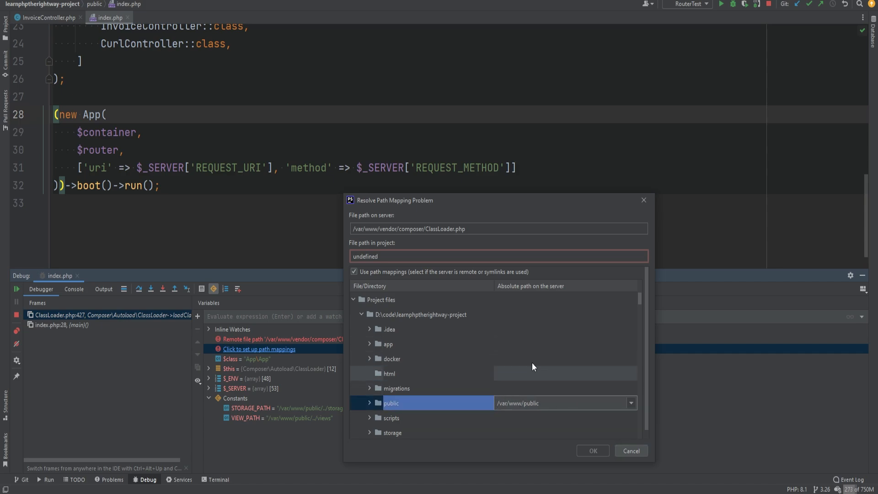
left_click(420, 314)
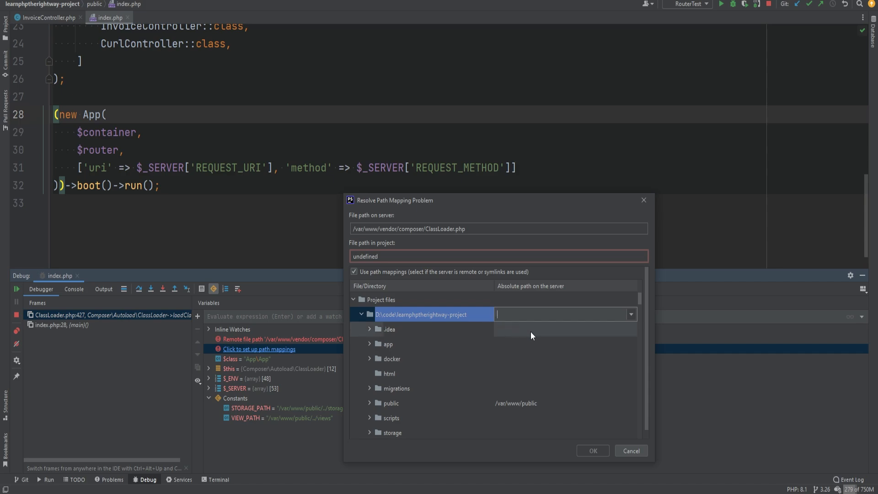
type("/var/www")
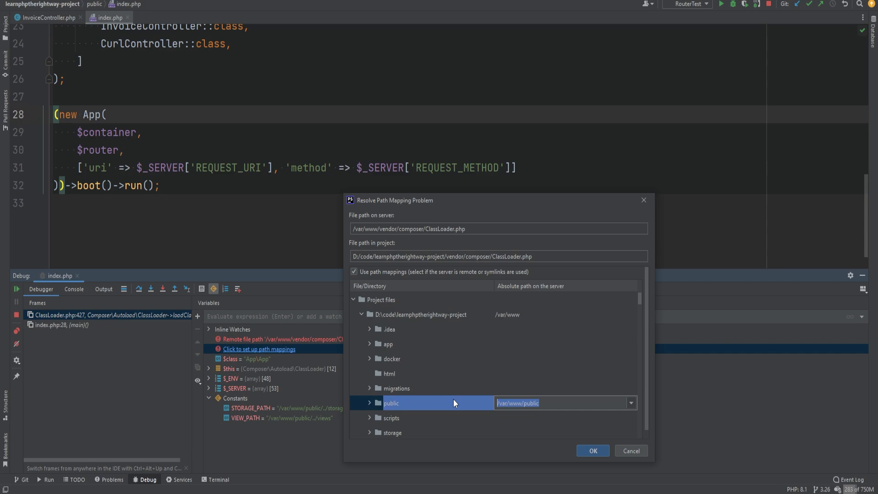
left_click(592, 450)
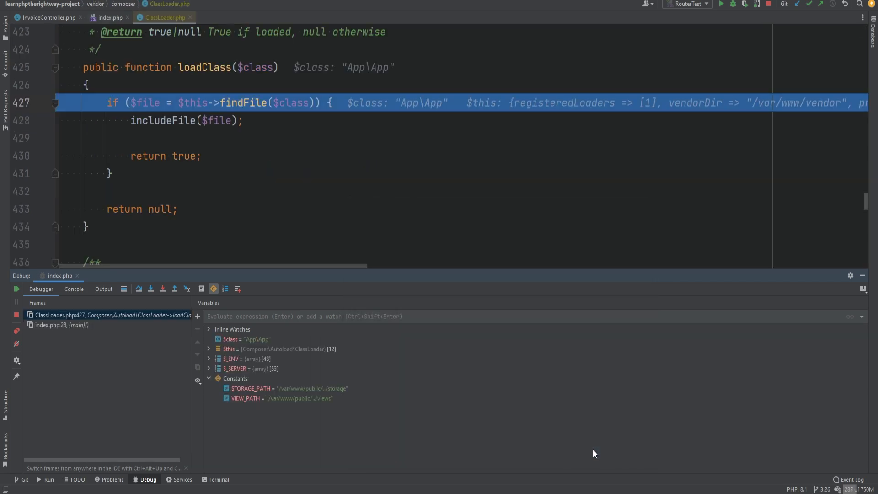
Step: Step through the class loader, App constructor, boot and run into Router::resolve
left_click(138, 289)
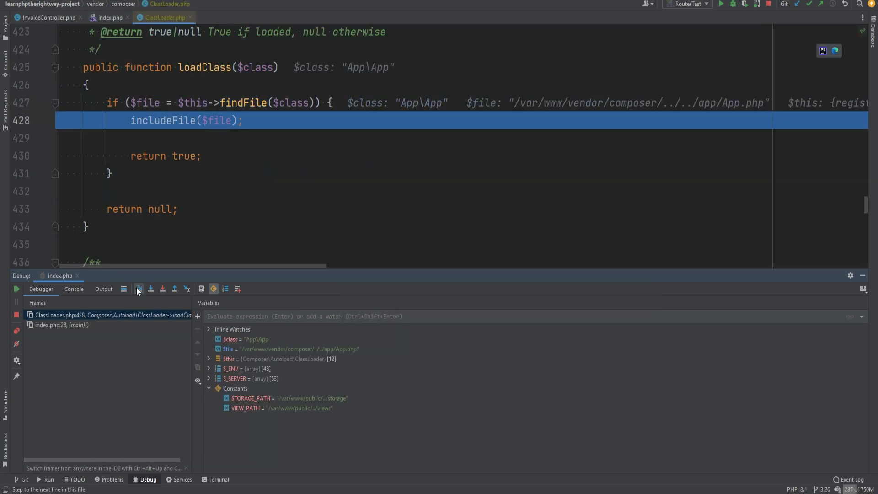
left_click(138, 289)
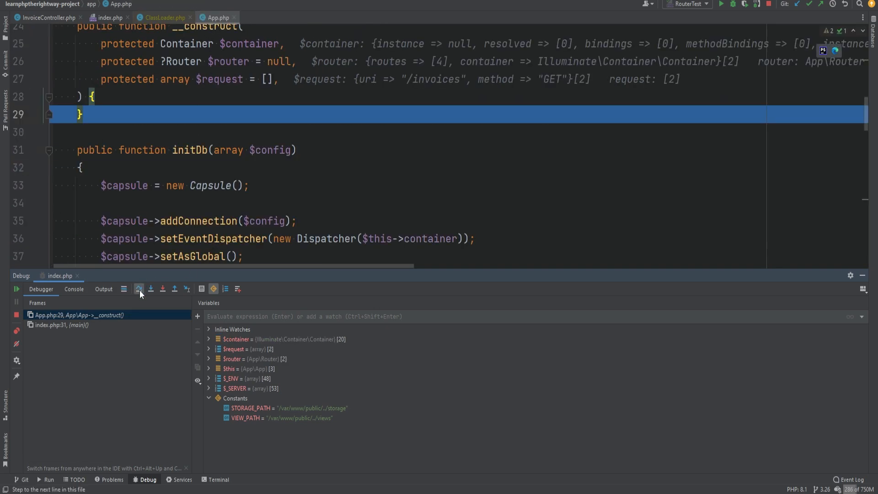
left_click(139, 289)
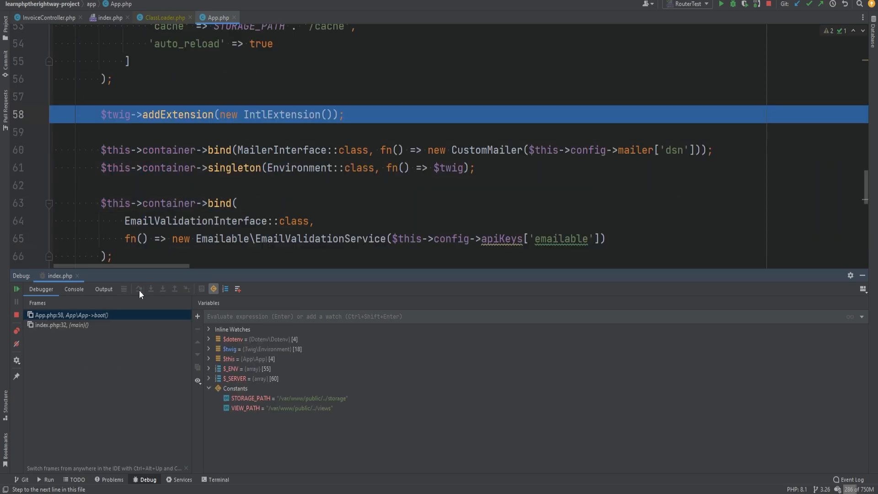
left_click(138, 288)
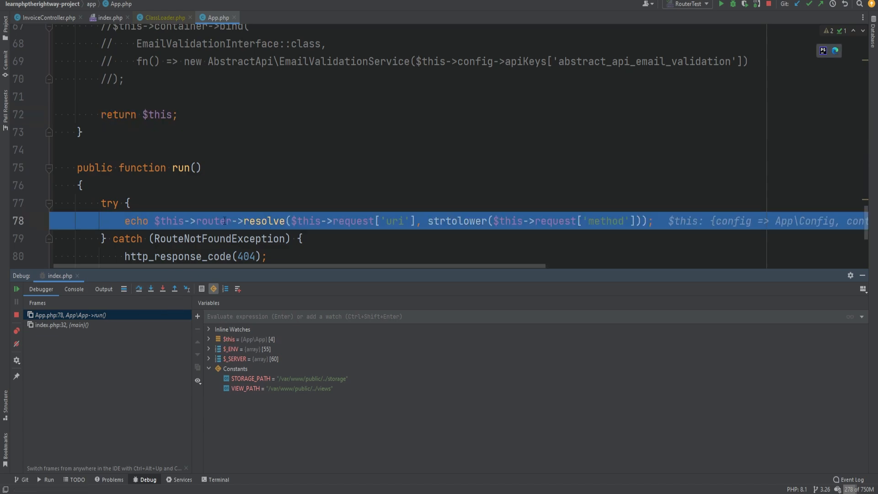
left_click(150, 289)
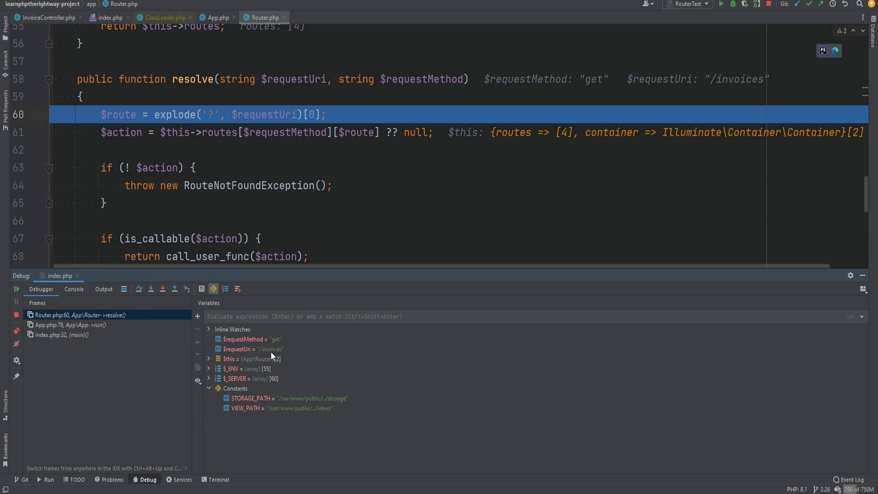
Step: Inspect $requestMethod and $requestUri, then step on into InvoiceController's index action
left_click(252, 339)
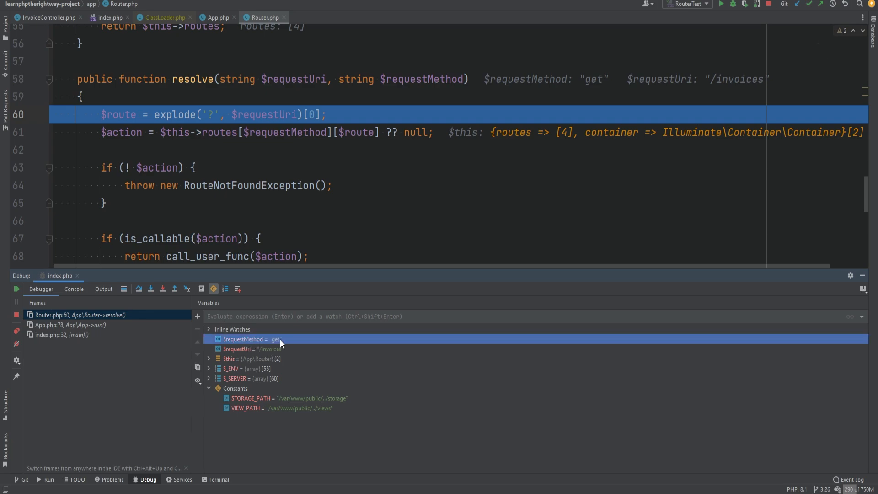
left_click(254, 349)
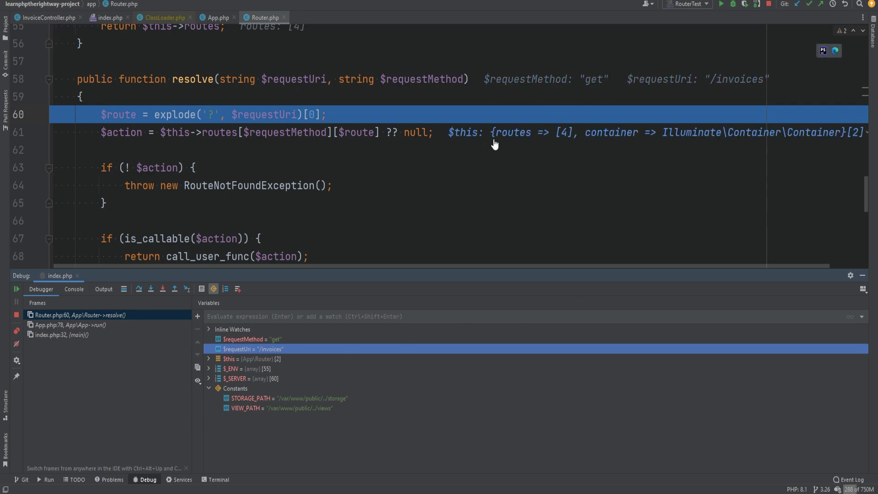
left_click(138, 289)
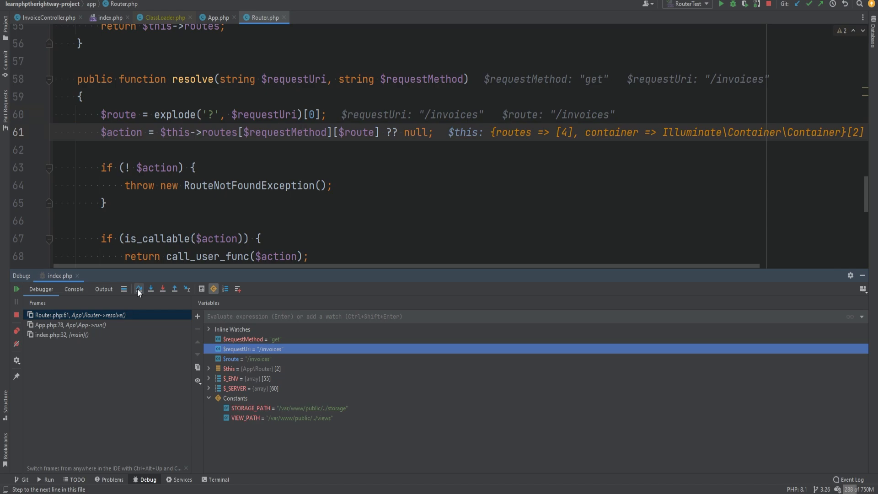
left_click(138, 289)
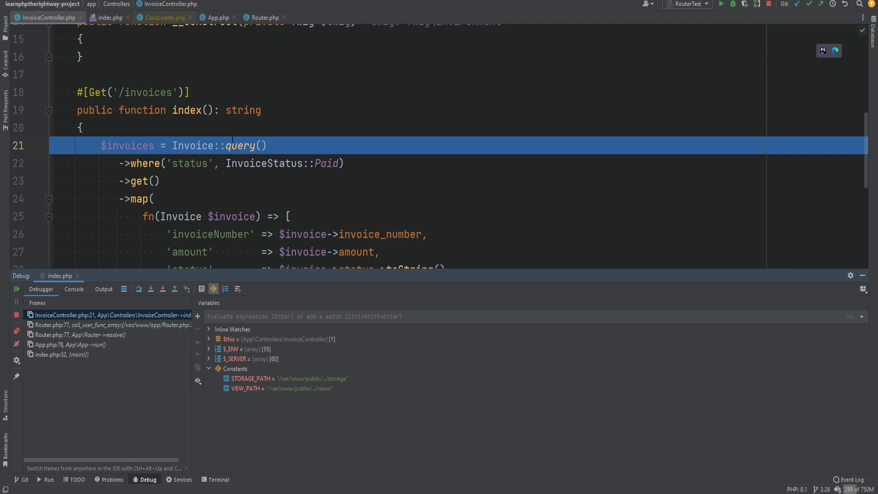
mouse_move(138, 288)
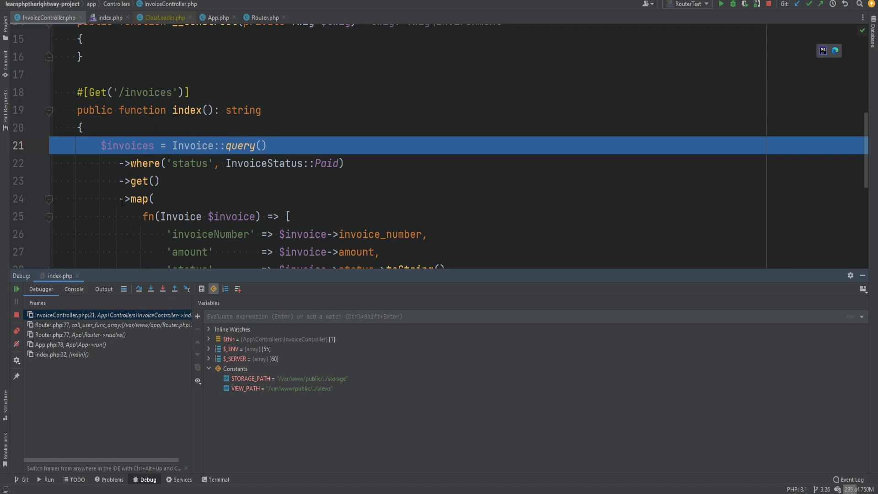
mouse_move(138, 289)
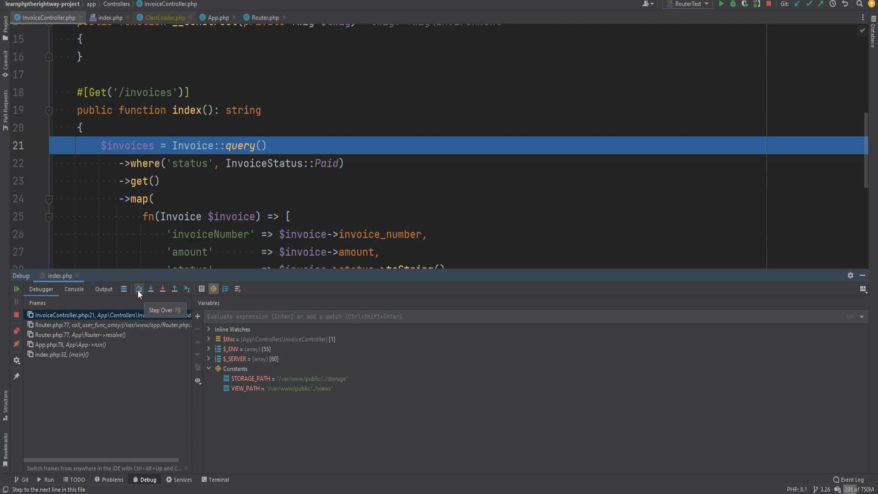
Step: Step over the line 21 invoice query to the return, then resume to finish the request
left_click(138, 288)
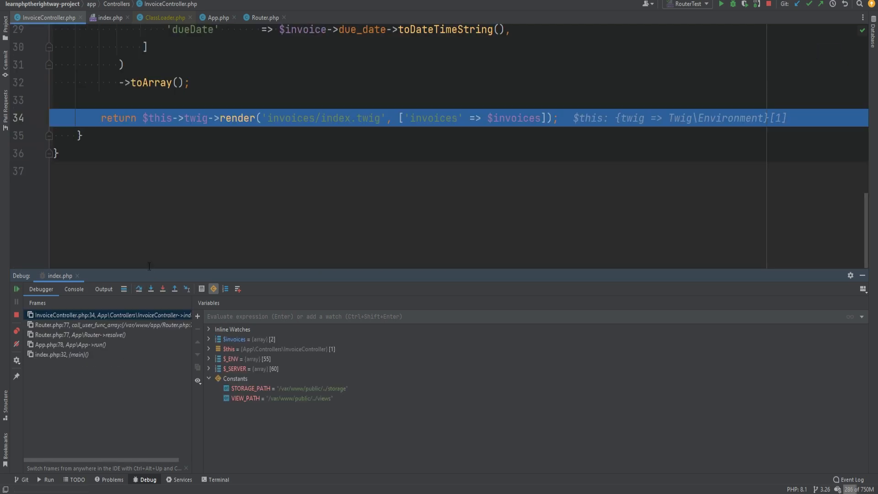
left_click(139, 289)
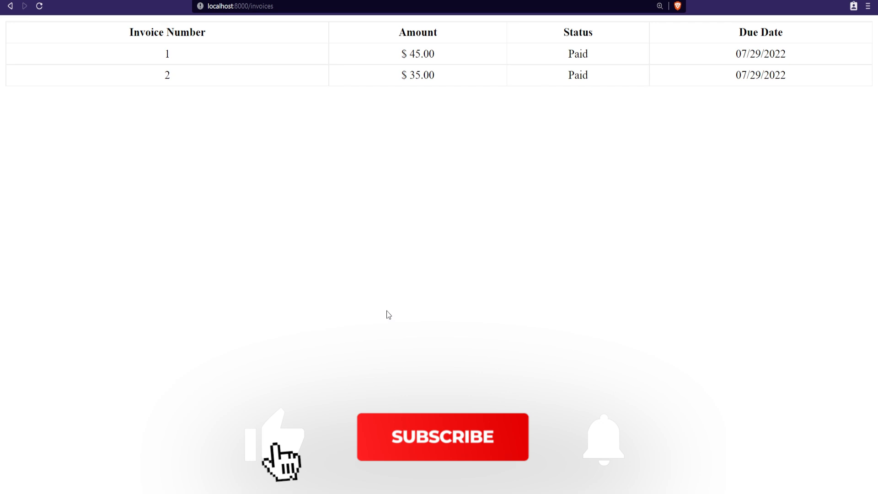
mouse_move(431, 474)
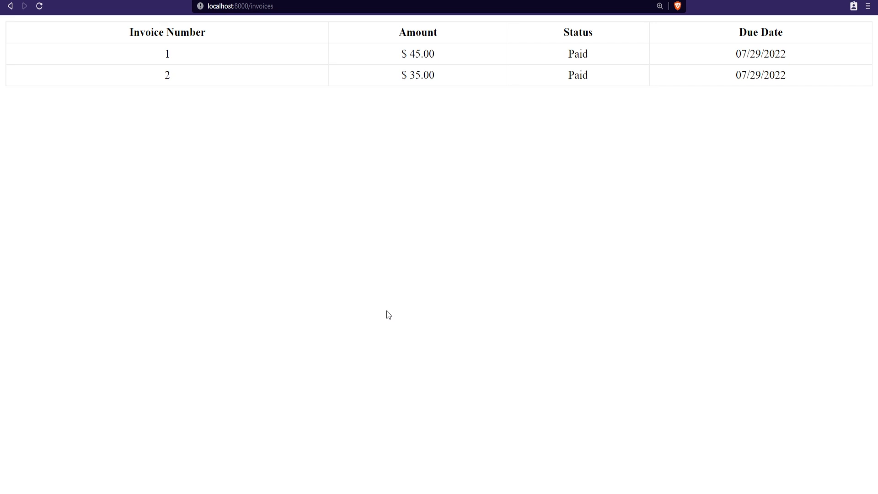
mouse_move(403, 422)
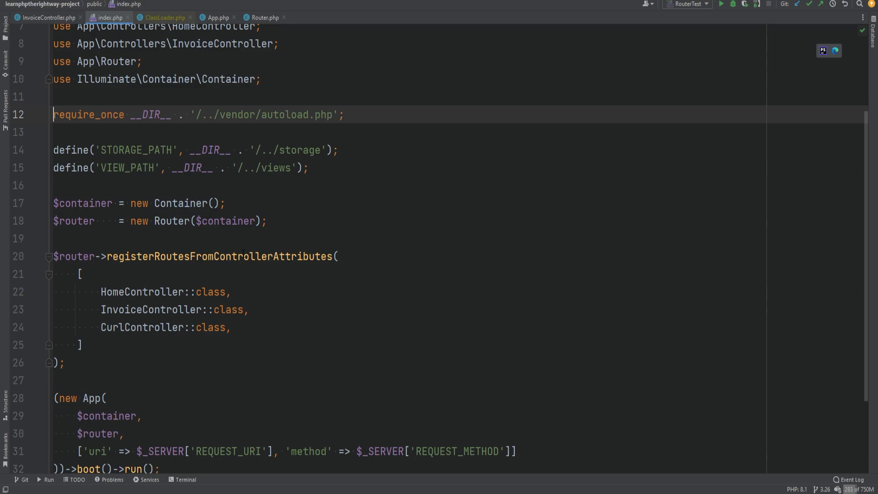
Step: Switch to InvoiceController.php and set a breakpoint on the line 21 invoice query
left_click(47, 17)
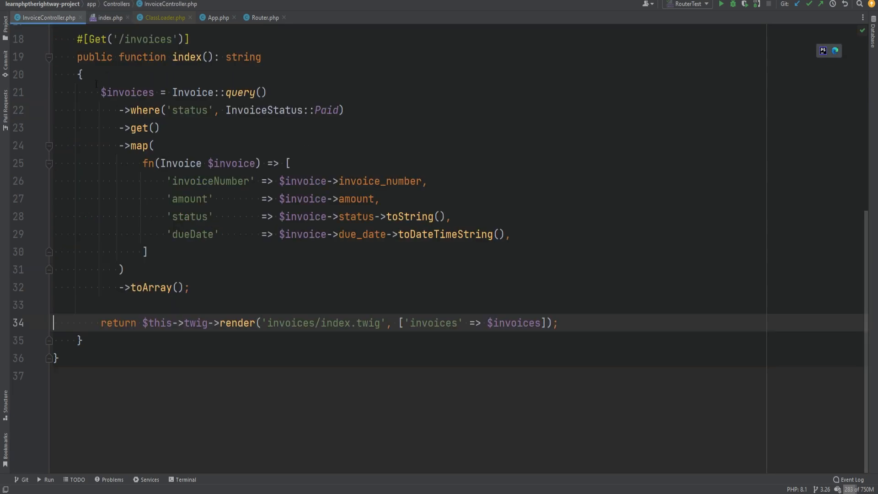
left_click_drag(100, 93, 558, 323)
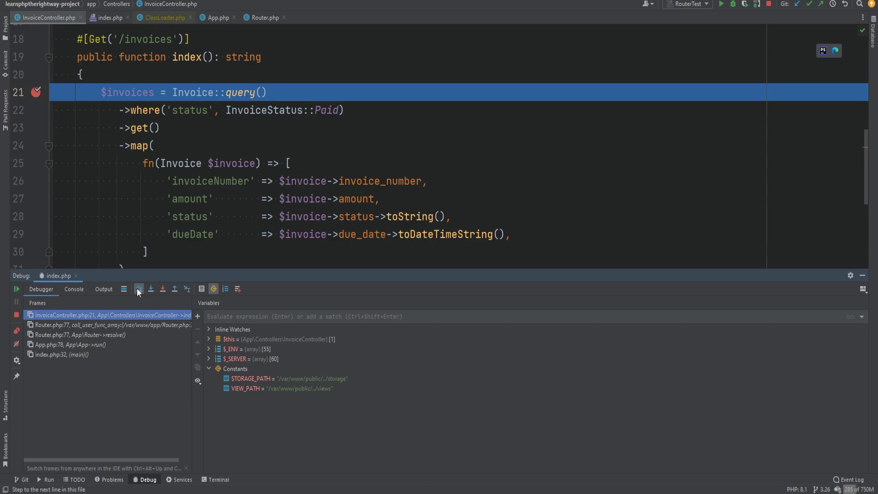
Step: Run the invoice query, expand $invoices to view both invoices, and step back out through App's run
left_click(139, 289)
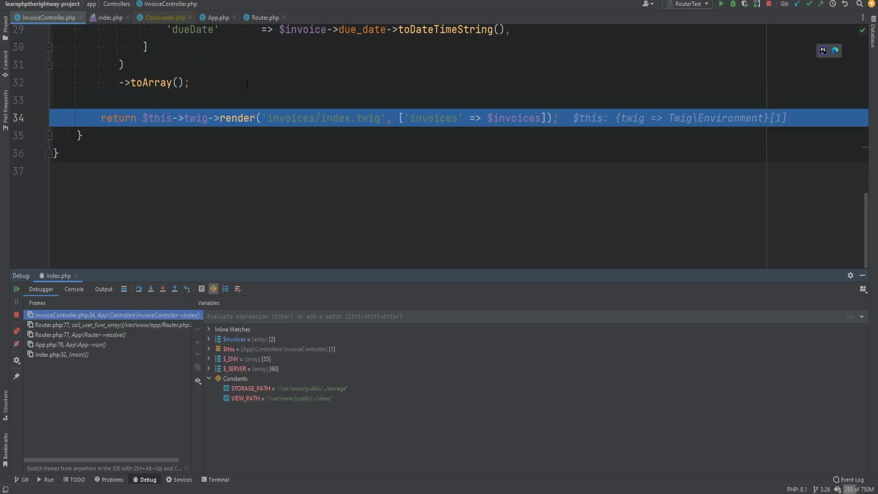
mouse_move(258, 342)
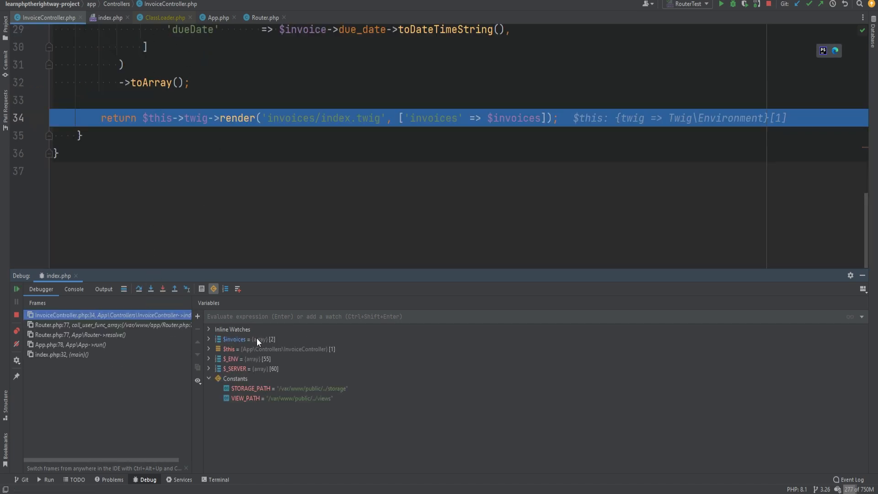
left_click(209, 339)
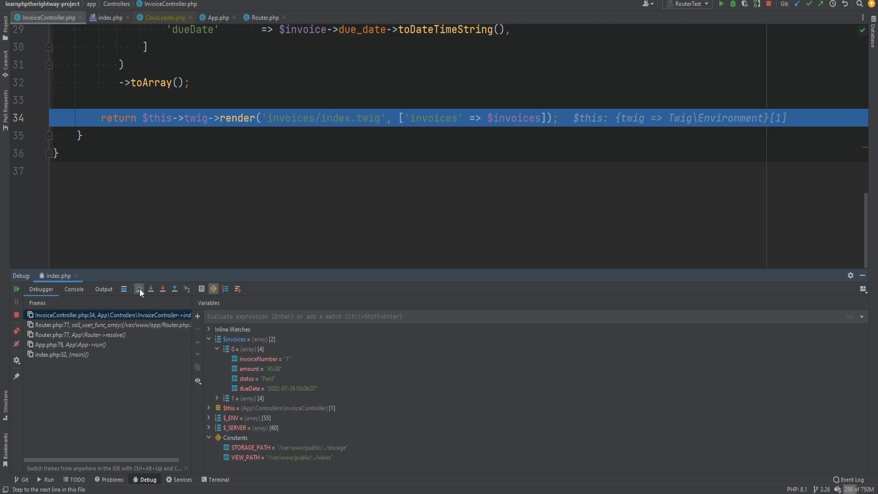
left_click(138, 289)
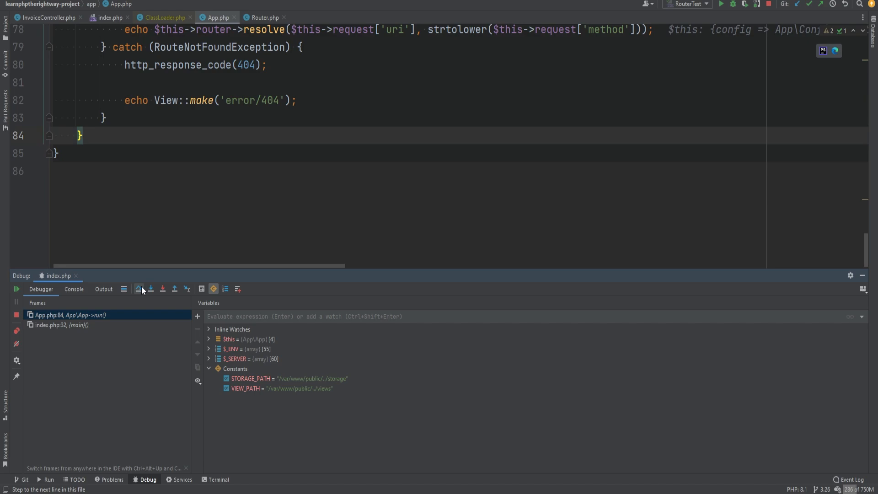
left_click(139, 288)
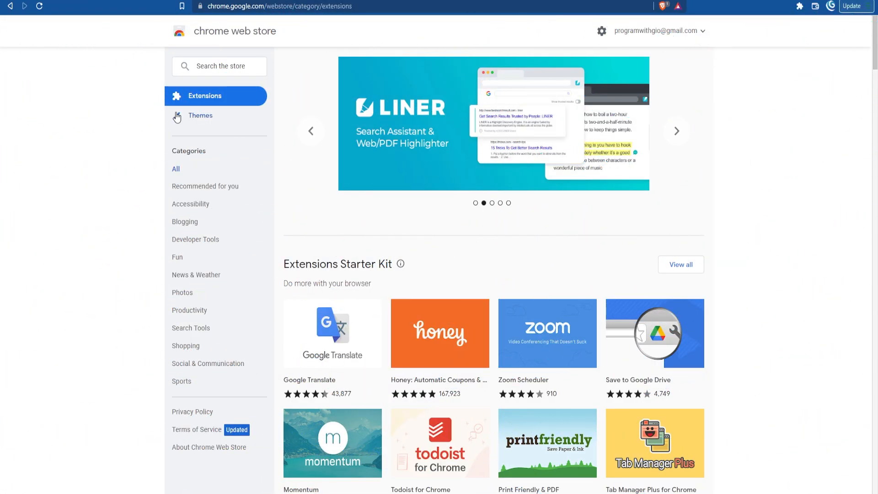
Step: Search the Chrome Web Store for 'xdebug'
type("xdebug")
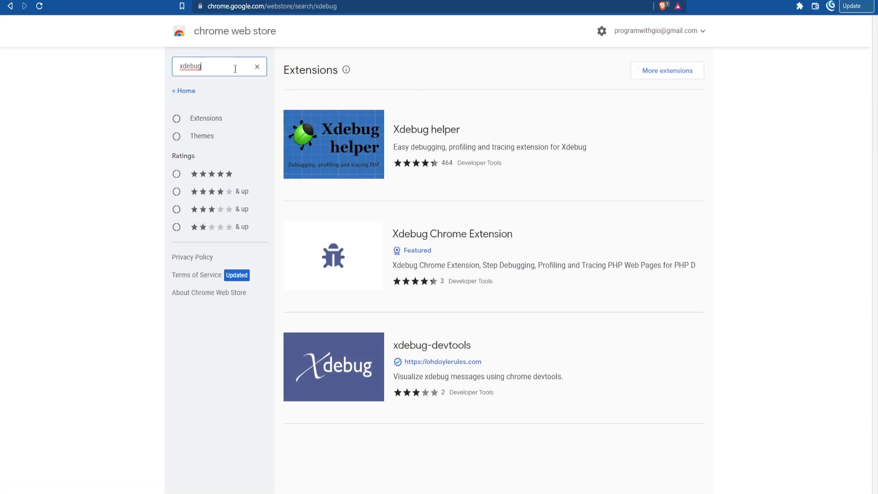
mouse_move(514, 184)
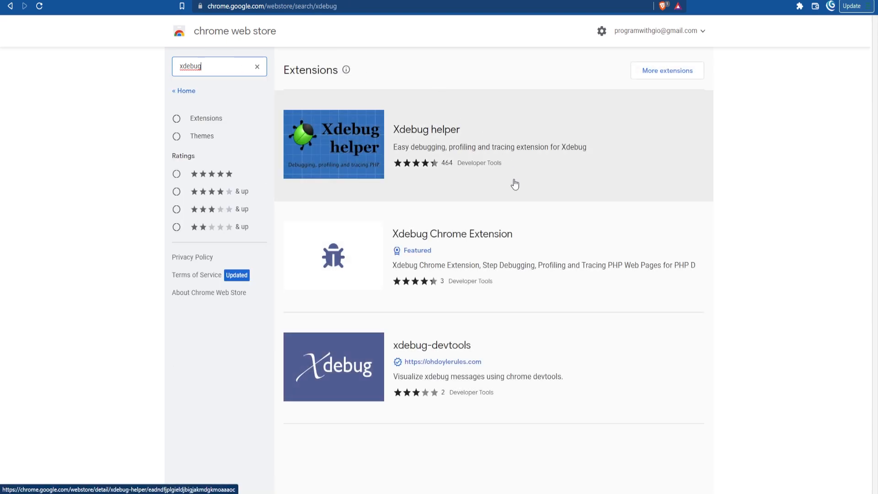
mouse_move(512, 380)
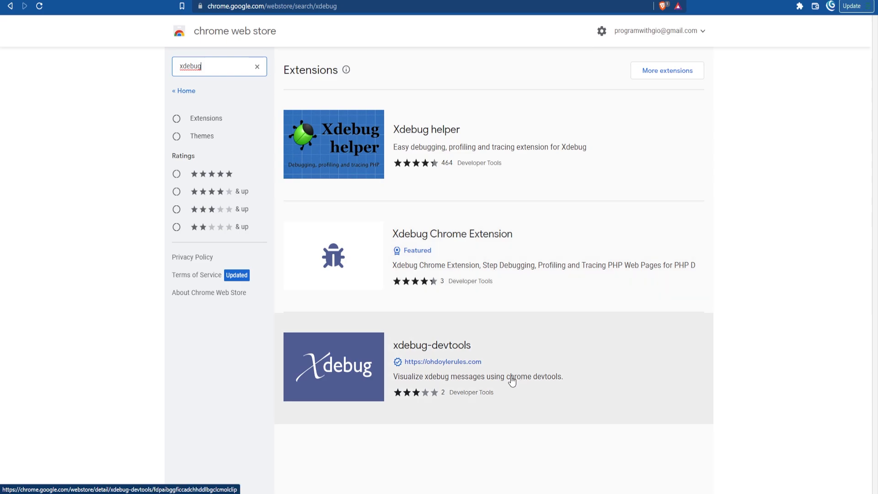